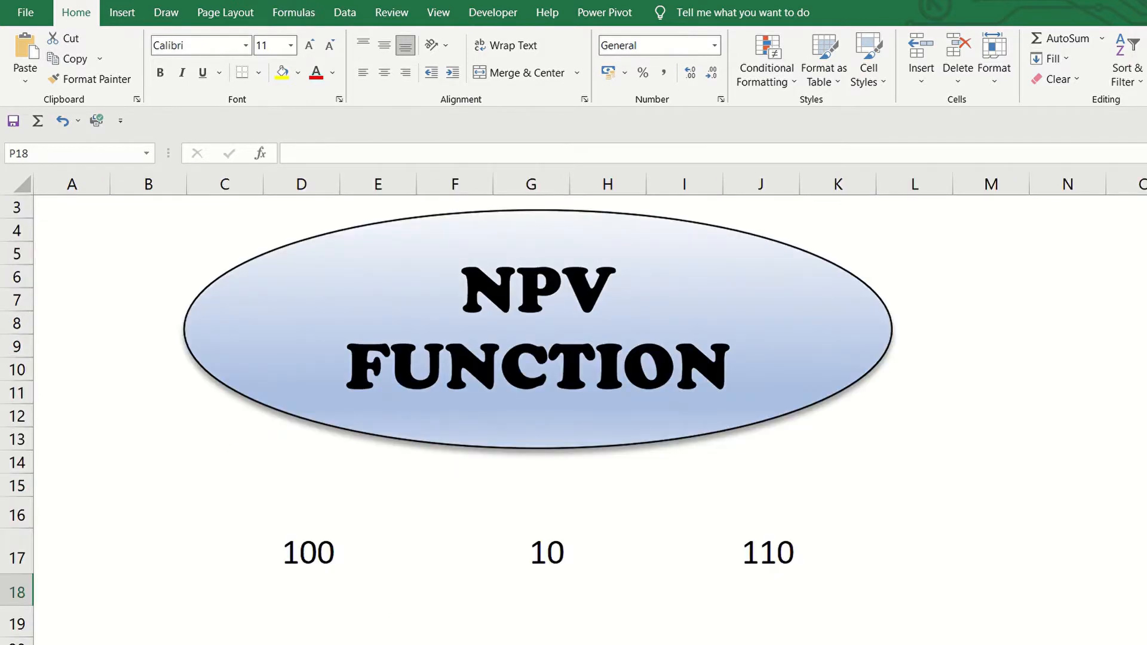
{"action": "mouse_move", "coordinate": [888, 620]}
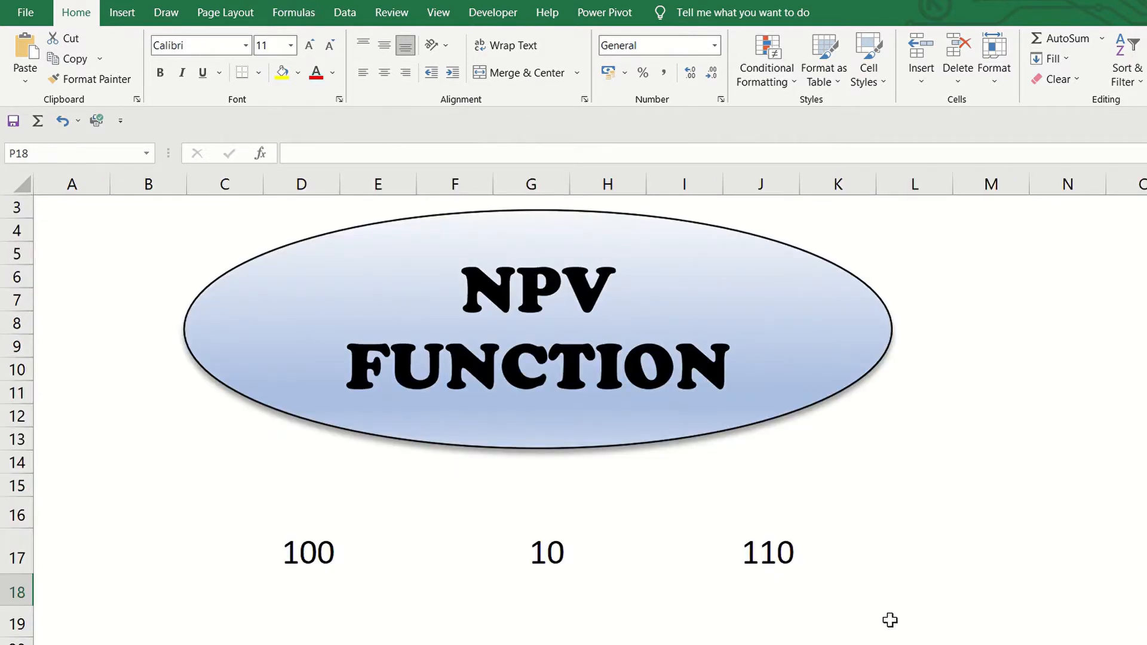
{"action": "mouse_move", "coordinate": [768, 577]}
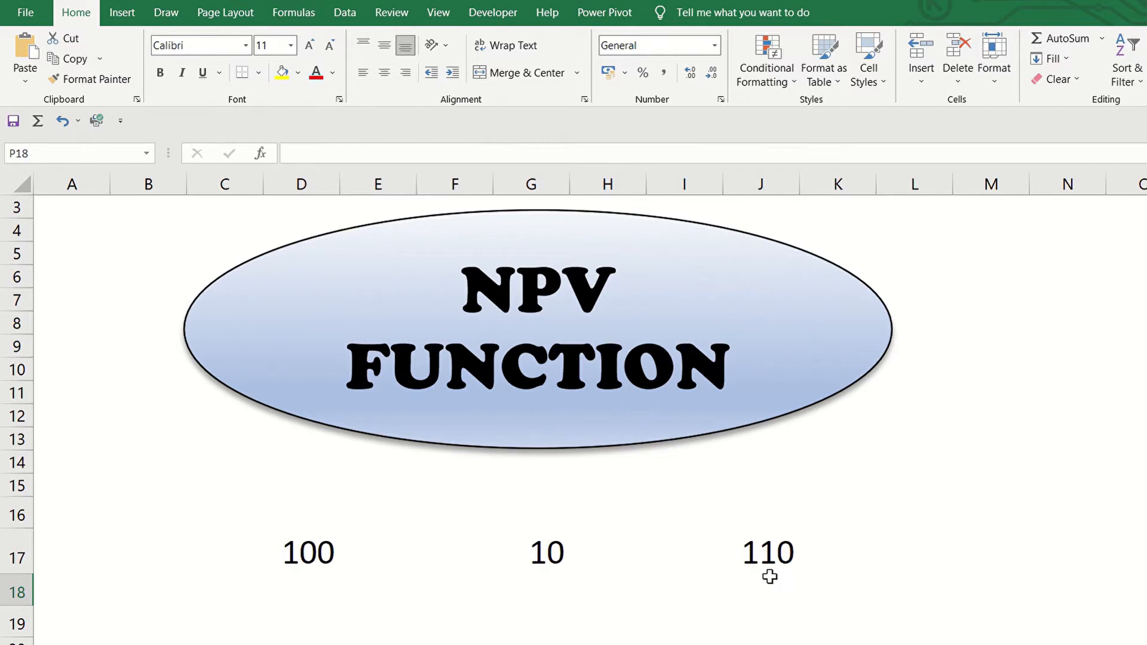
Type the 'Future Value' and 'Return on Investment' labels in the example area
{"action": "type", "text": "Future Value"}
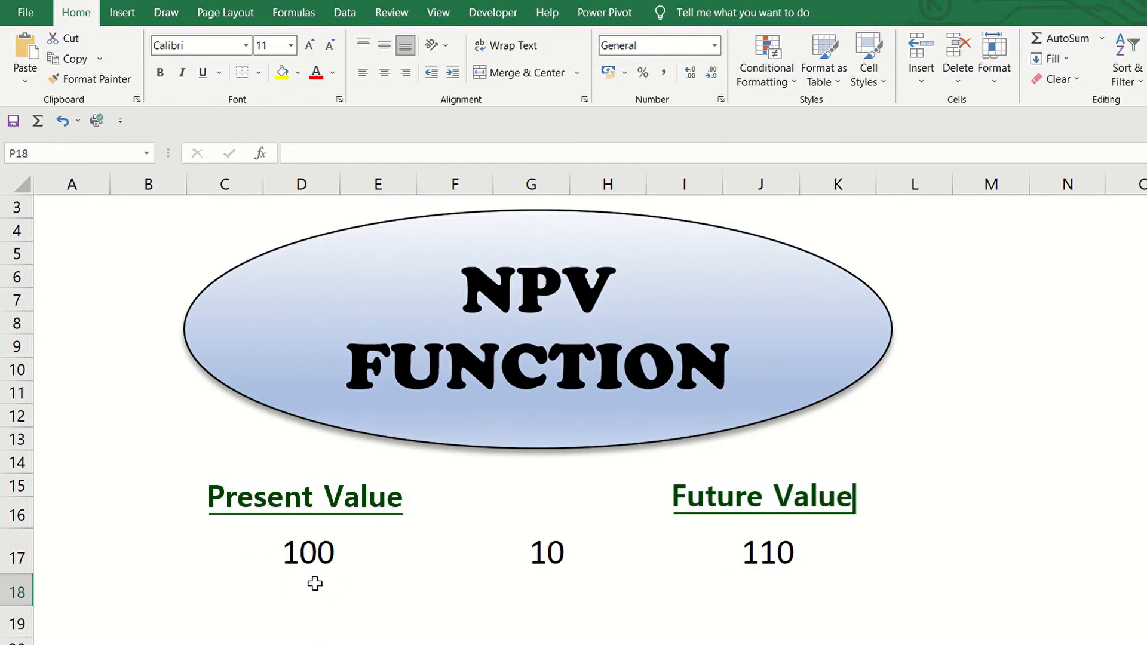
{"action": "type", "text": "Return on Investment"}
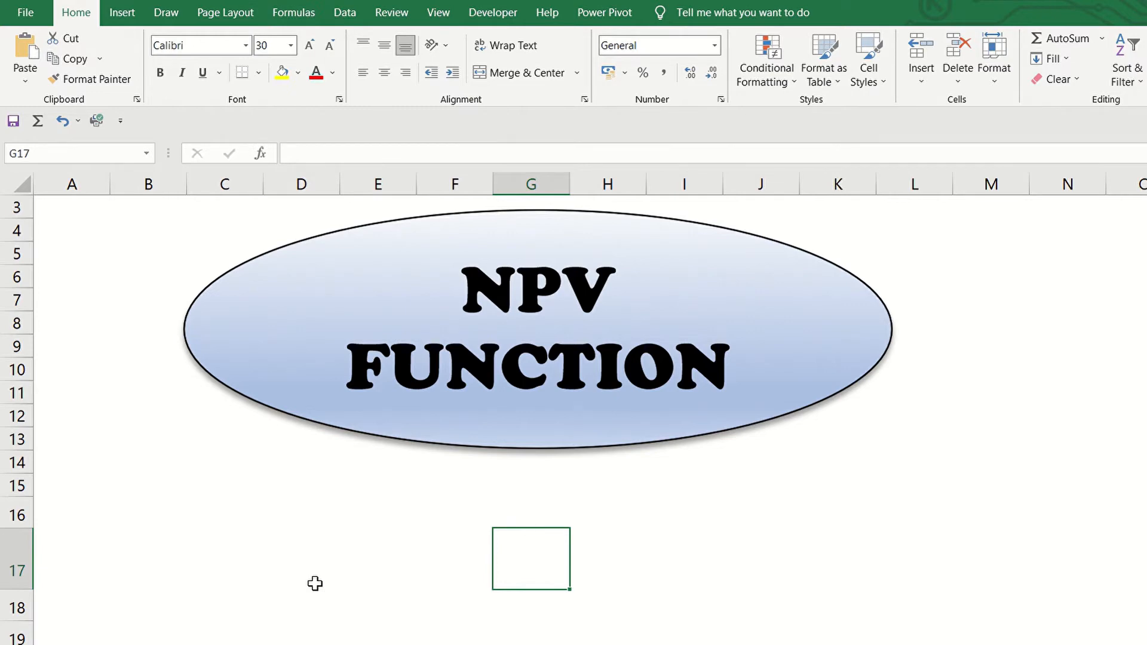
Type =NPV(rate, value1, value2, ...) in G17 to show the NPV syntax
{"action": "type", "text": "="}
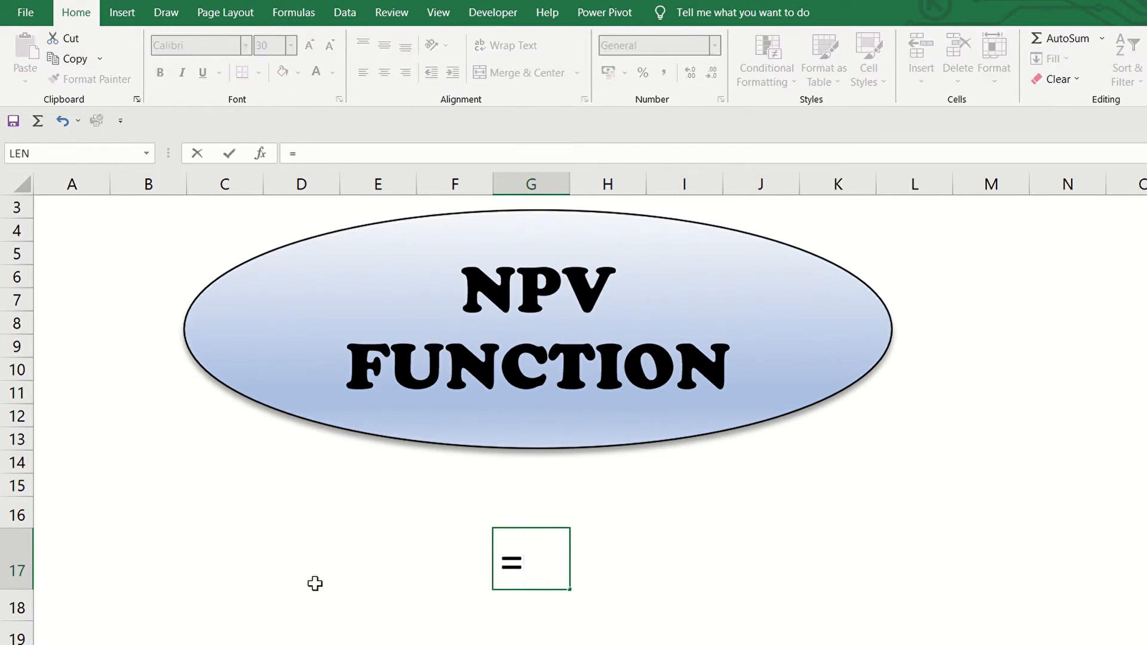
{"action": "type", "text": "NP"}
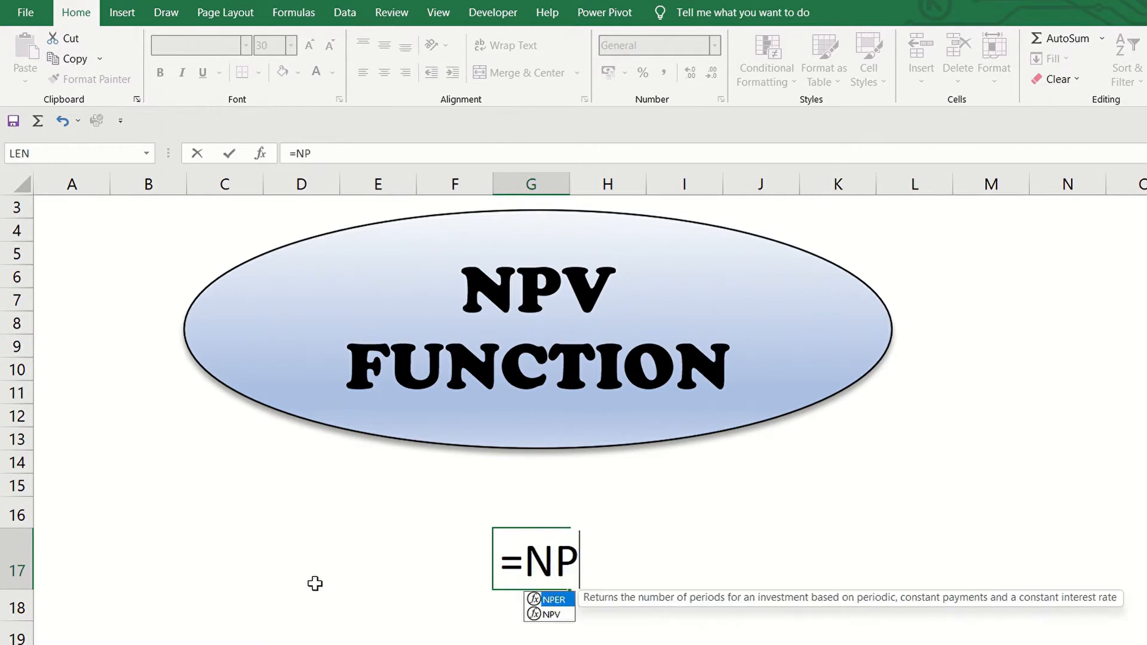
{"action": "type", "text": "V("}
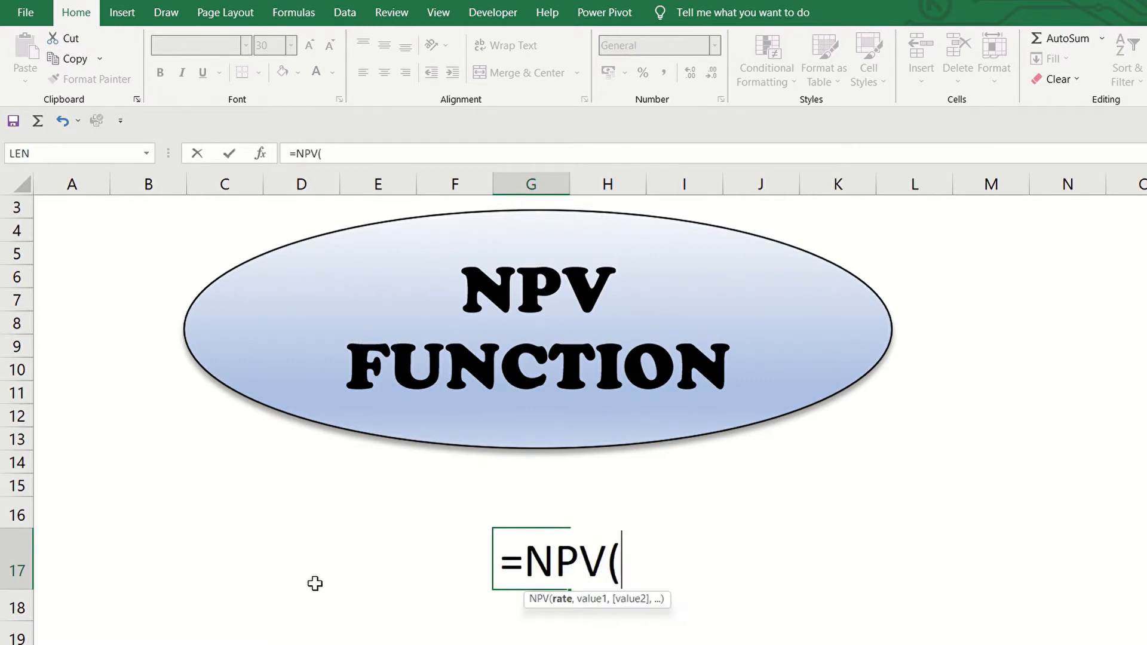
{"action": "mouse_move", "coordinate": [429, 641]}
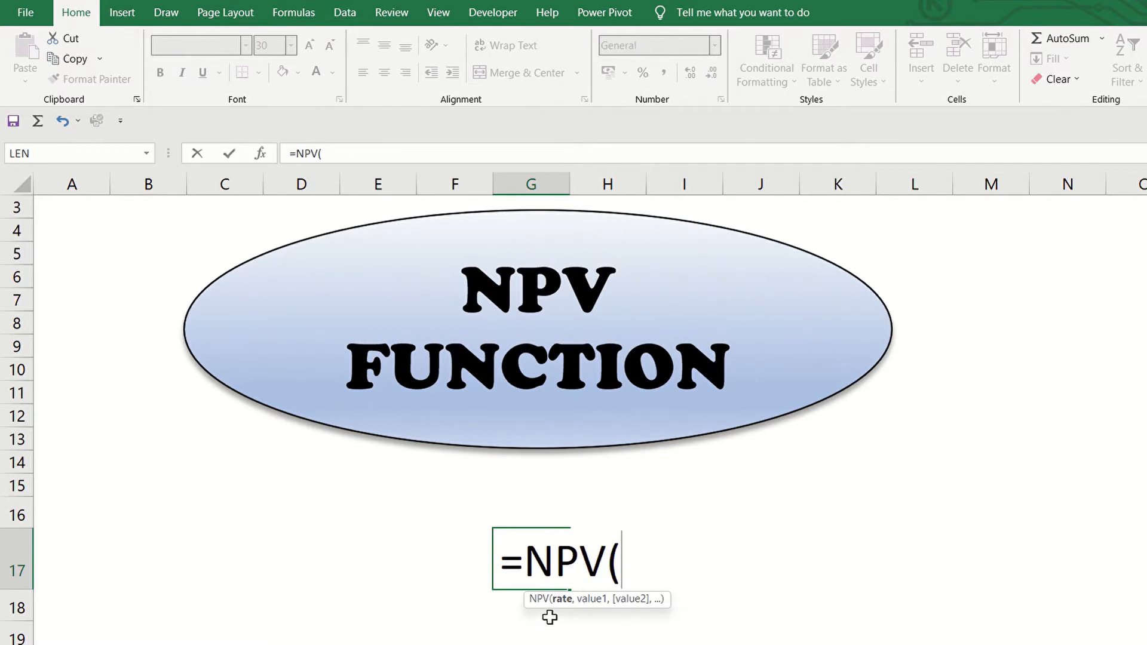
{"action": "mouse_move", "coordinate": [560, 614]}
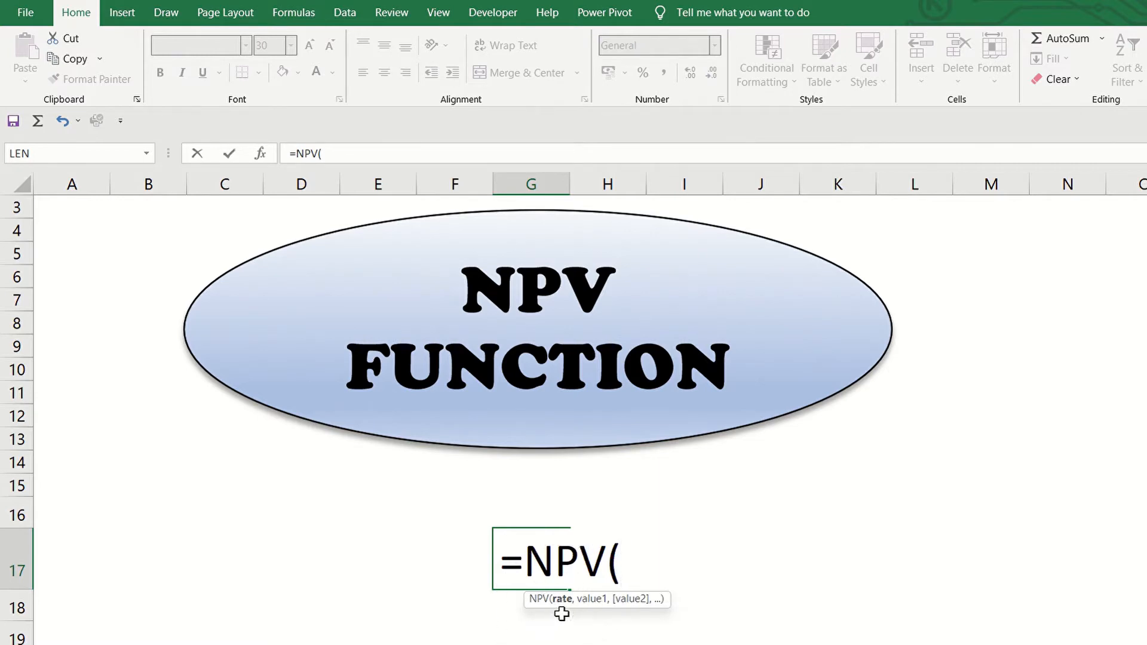
{"action": "mouse_move", "coordinate": [596, 614]}
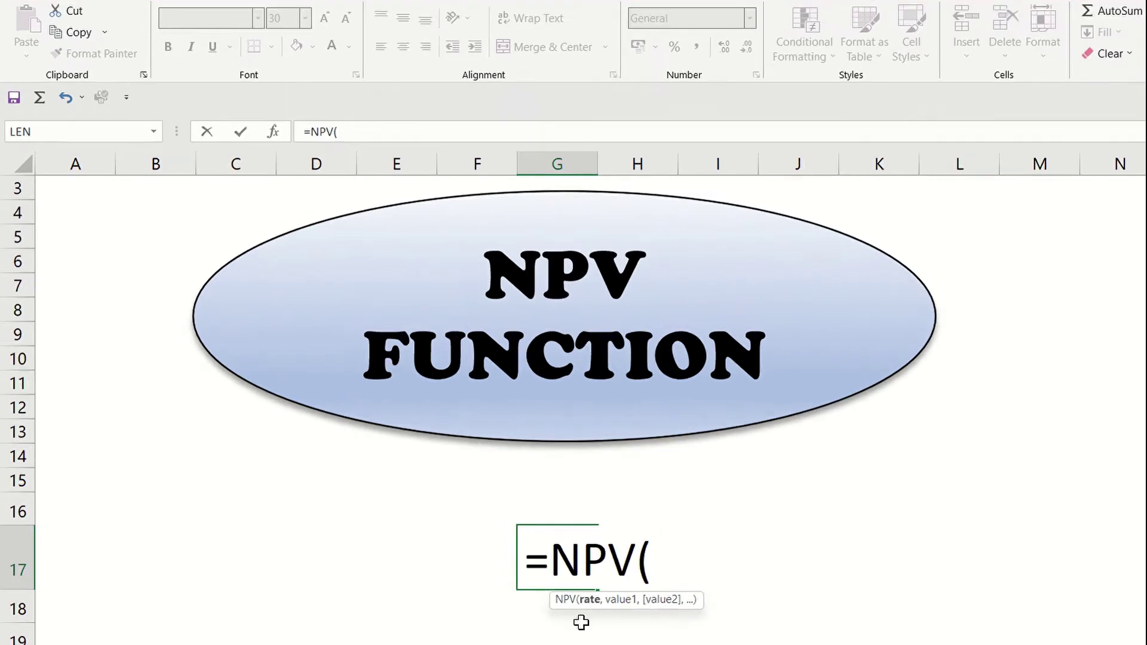
{"action": "type", "text": "rate,"}
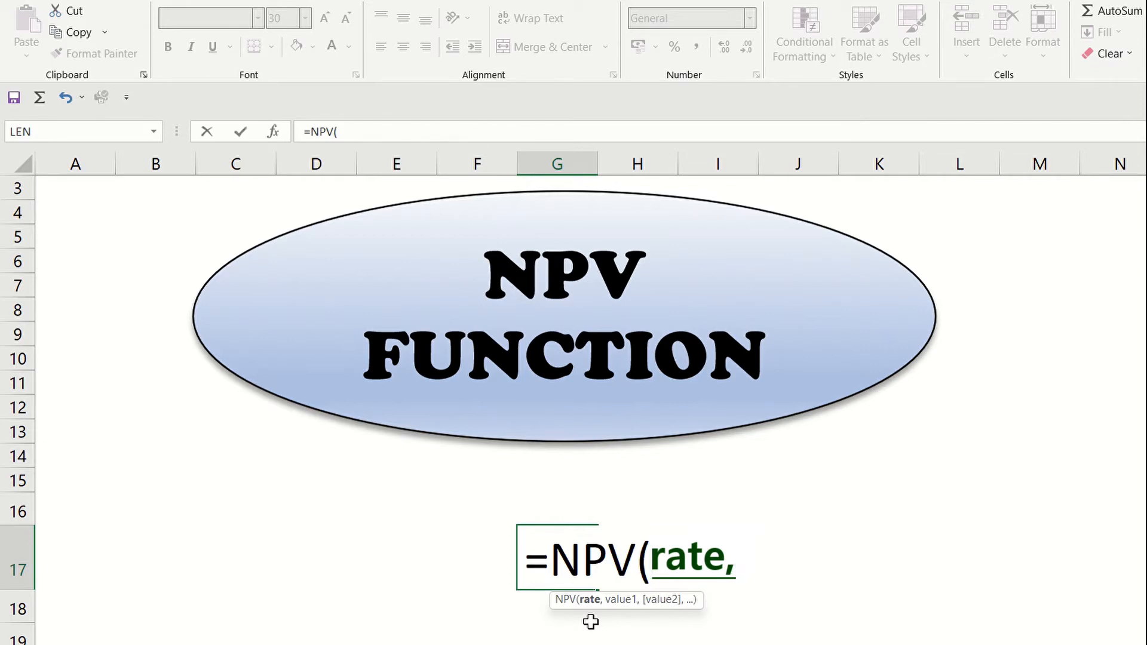
{"action": "type", "text": "value1, value2, ...)"}
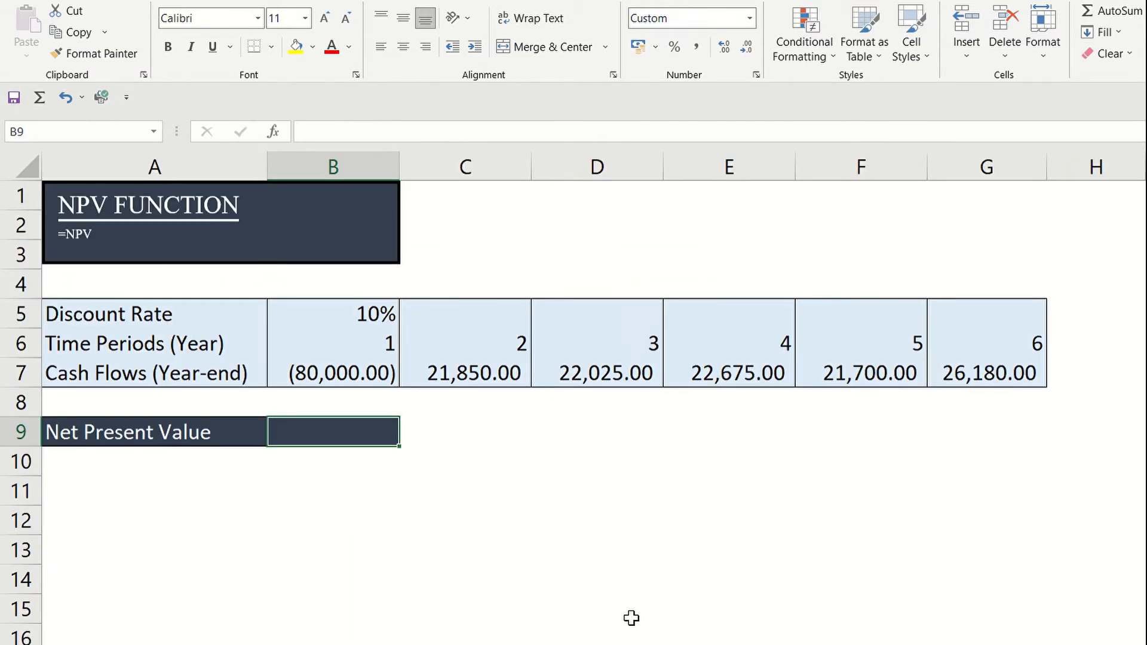
{"action": "mouse_move", "coordinate": [435, 505]}
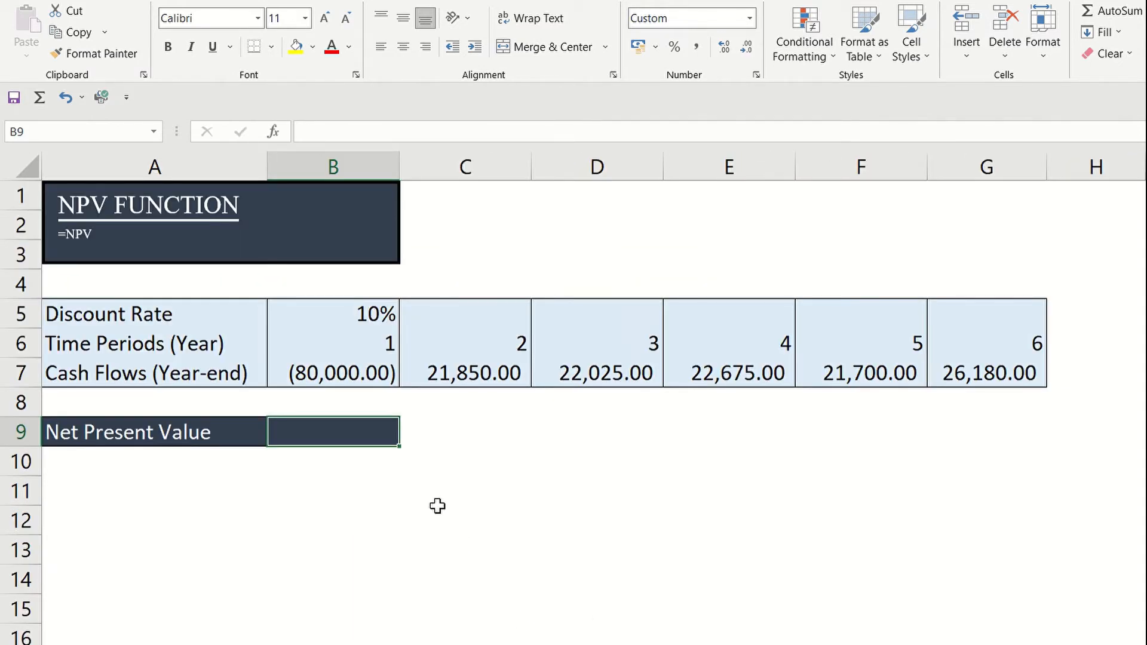
{"action": "mouse_move", "coordinate": [679, 340]}
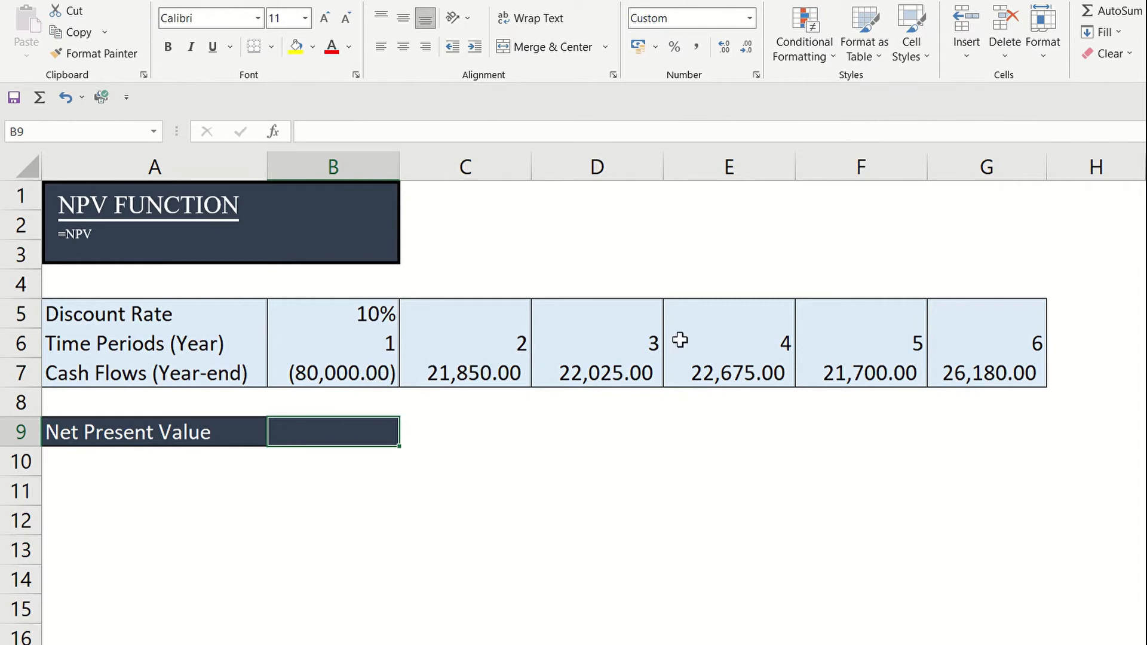
{"action": "mouse_move", "coordinate": [329, 388]}
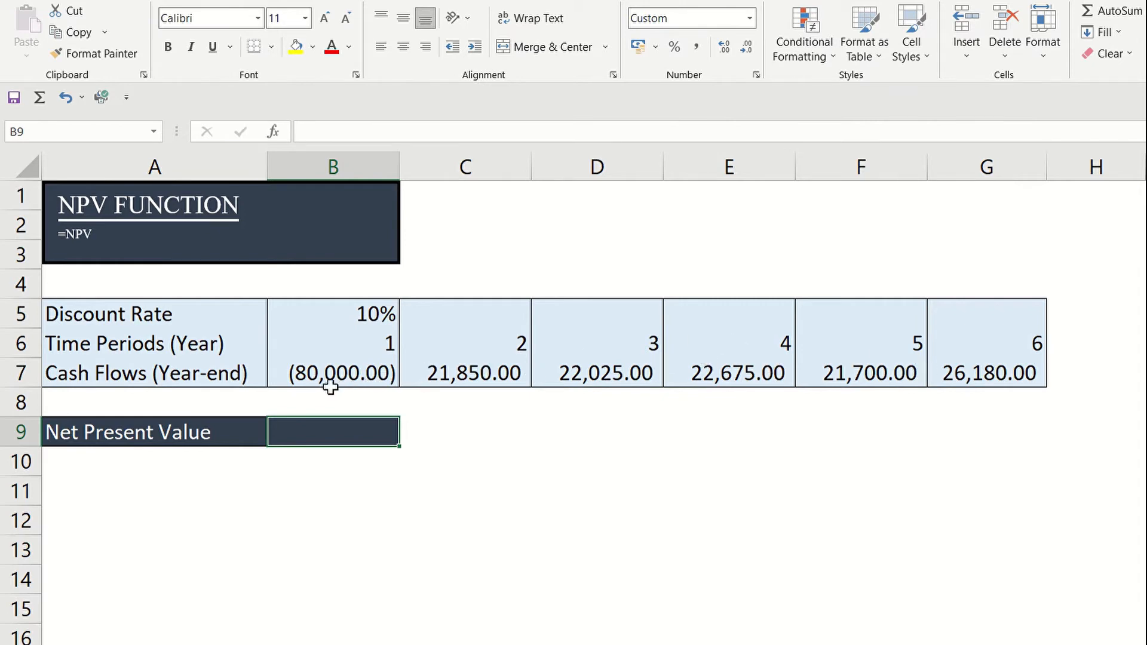
{"action": "mouse_move", "coordinate": [341, 397]}
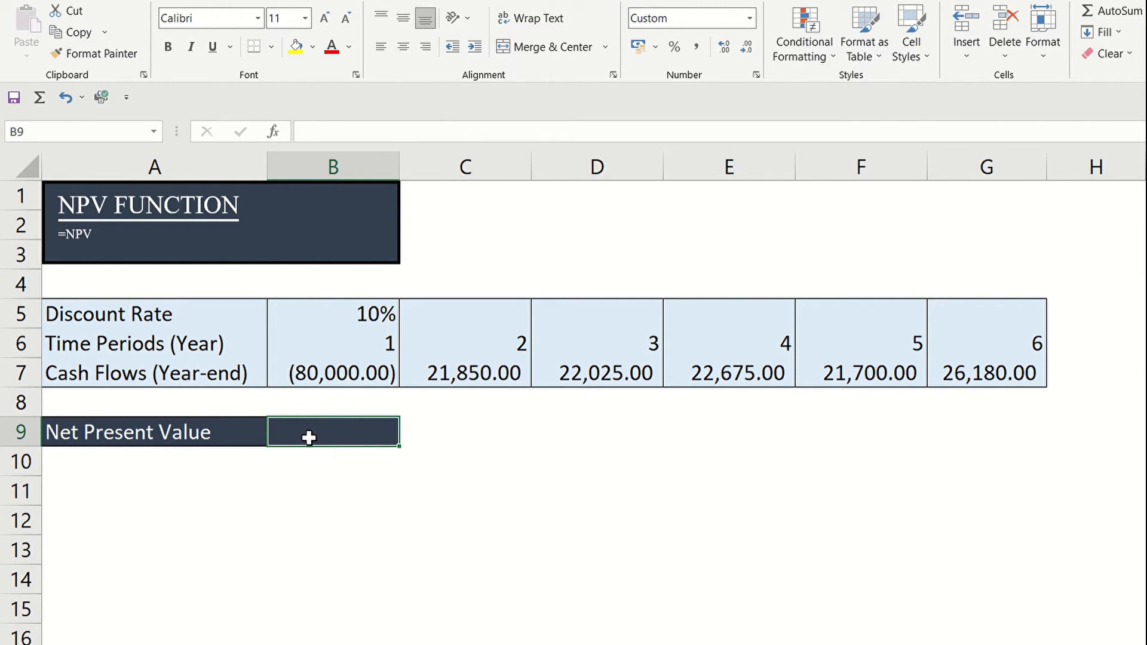
Start the =NPV( formula in B9 and erase the hard-coded rate digit
{"action": "type", "text": "=N"}
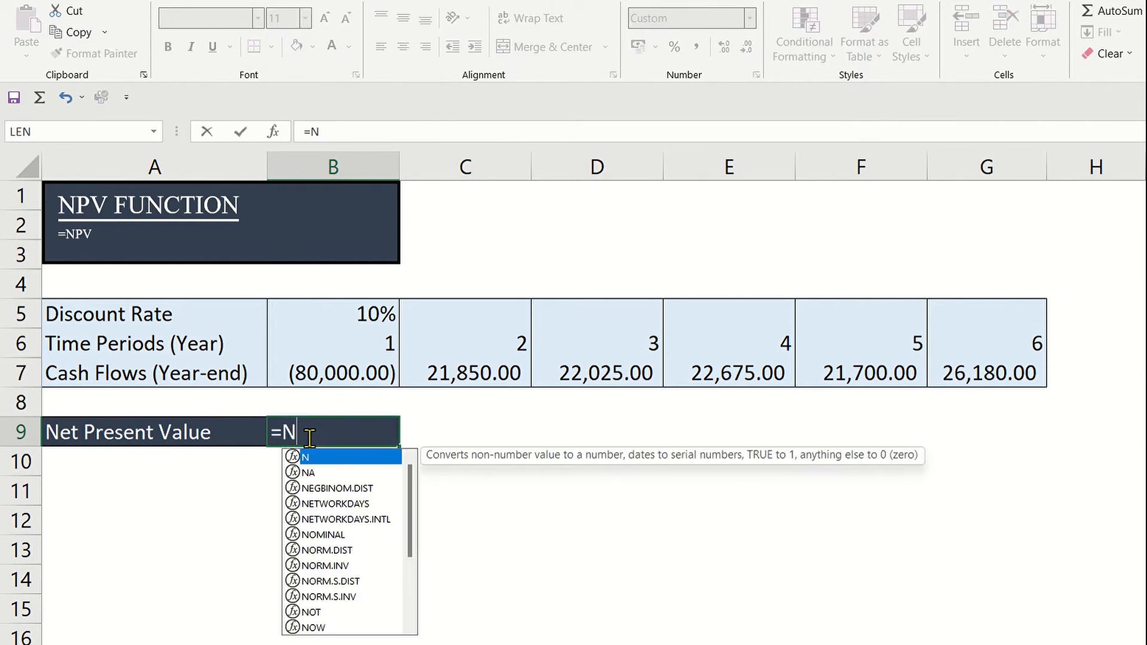
{"action": "type", "text": "PV"}
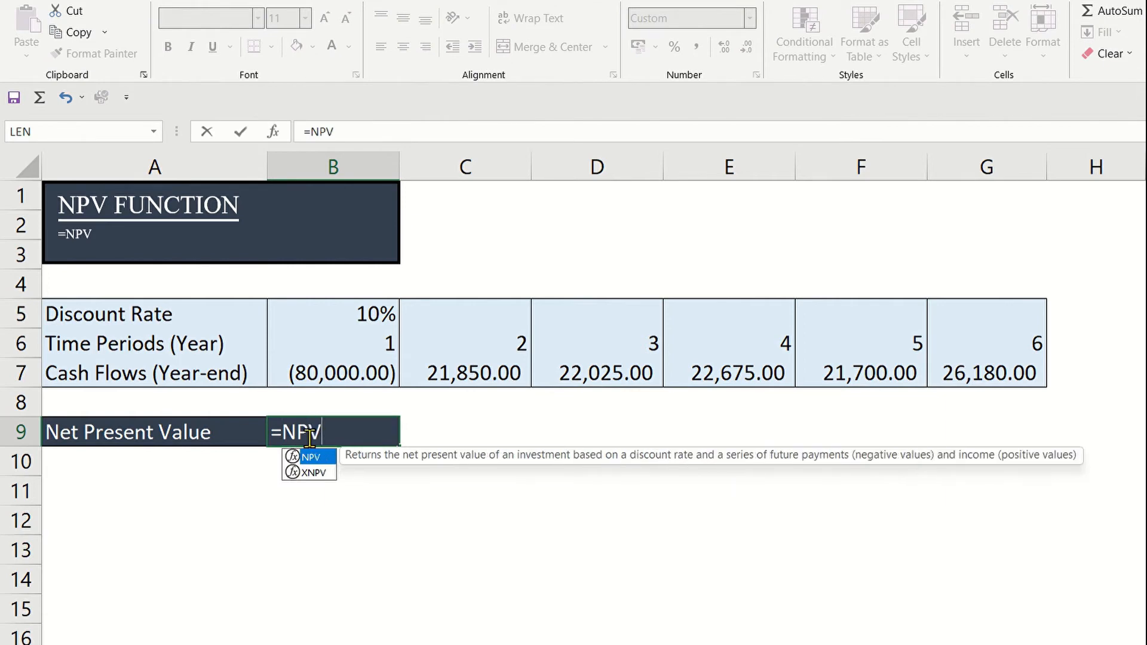
{"action": "type", "text": "("}
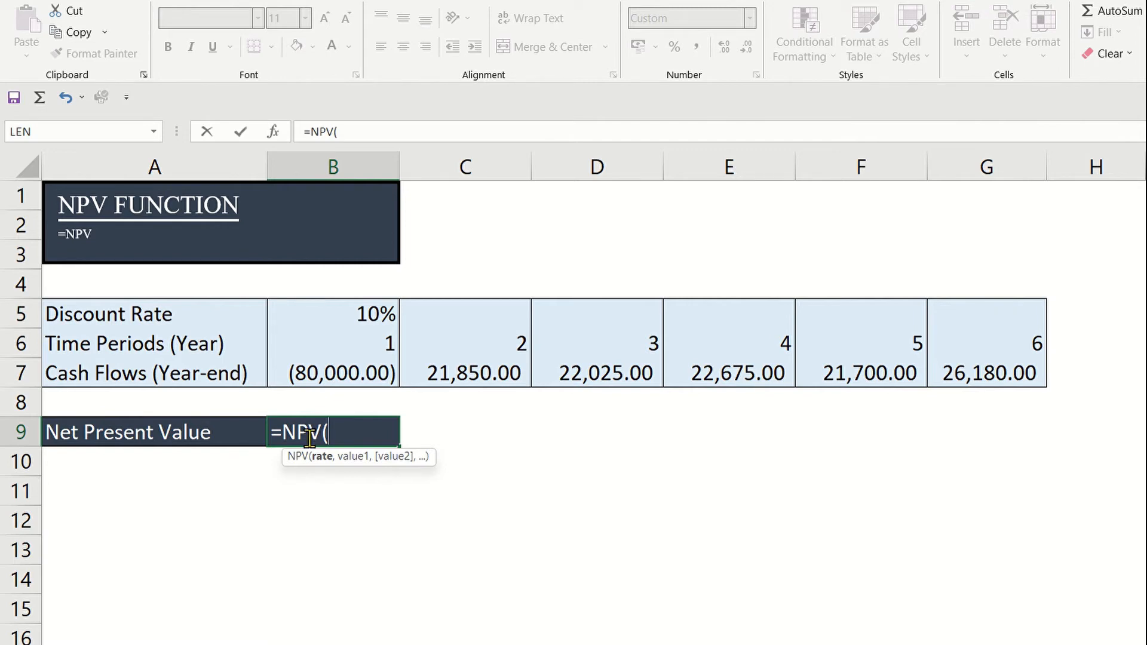
{"action": "type", "text": "."}
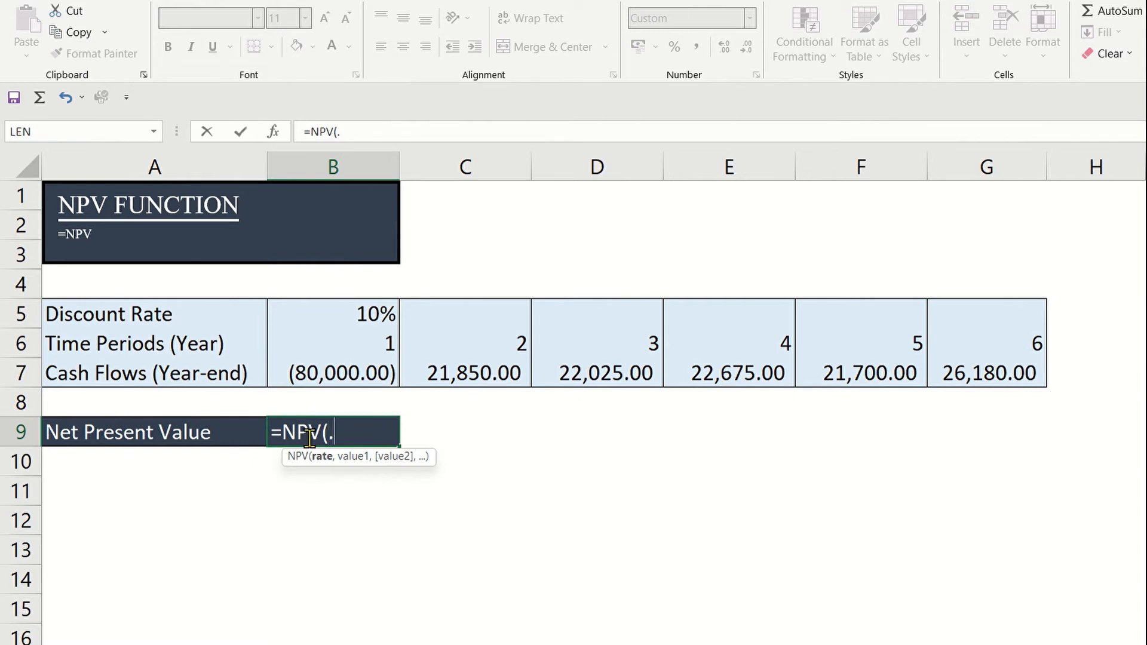
{"action": "type", "text": "10"}
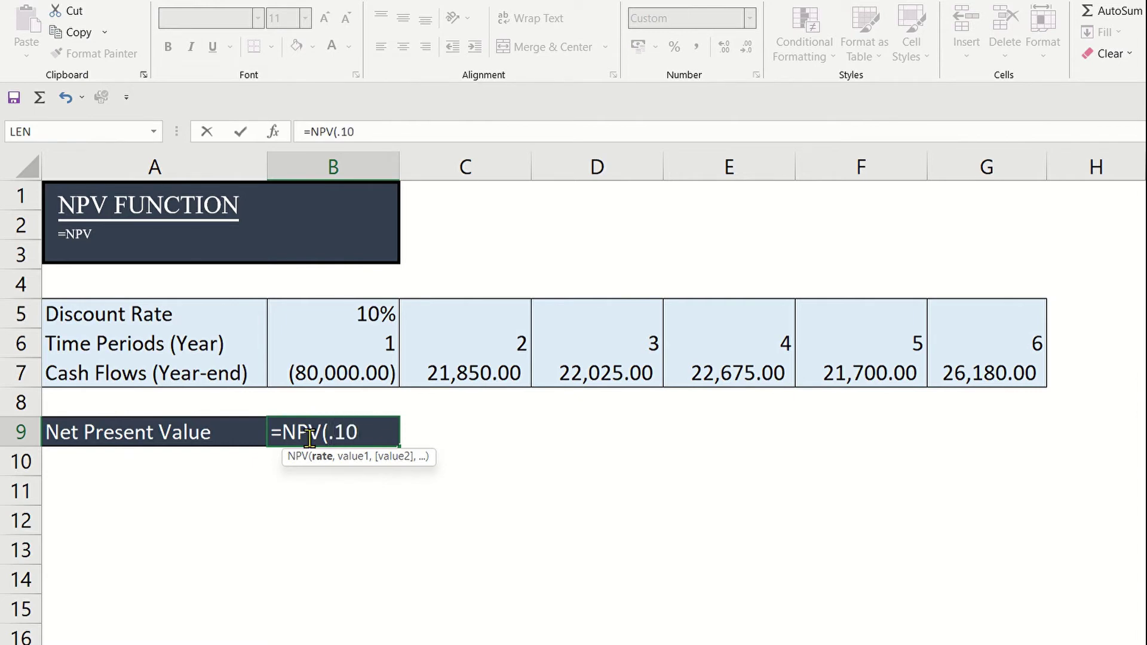
{"action": "key", "text": "Backspace"}
{"action": "type", "text": "B5,"}
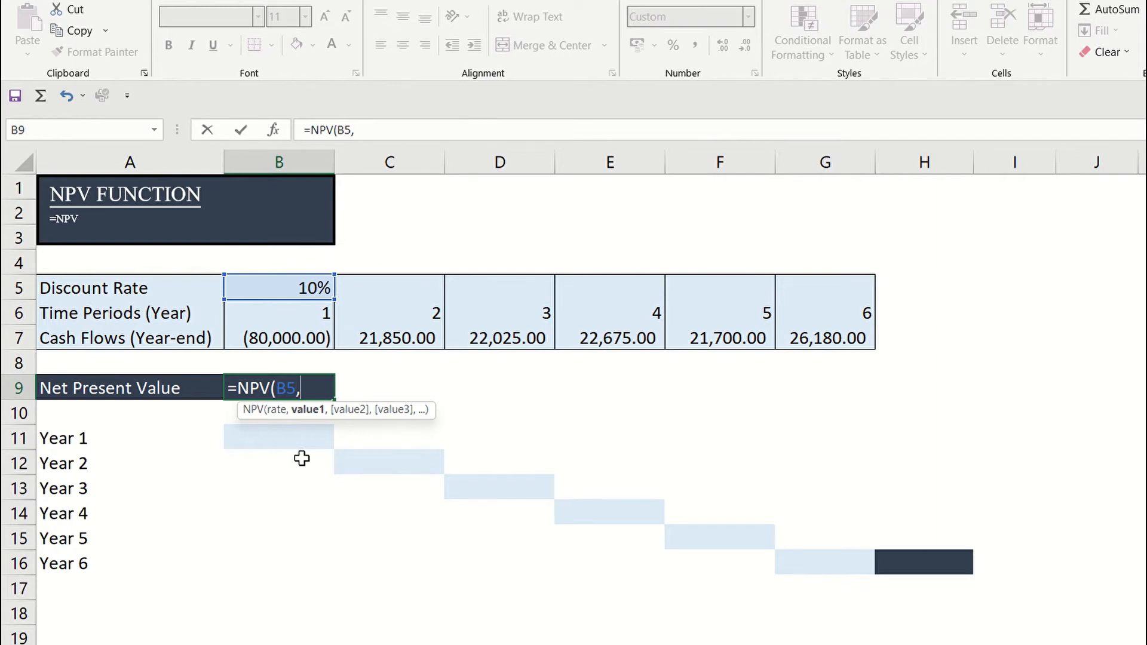
Enter cash flows -80000, 21850, 22025, 22675, 21700, 26180, giving 5,617.54
{"action": "type", "text": "-80000"}
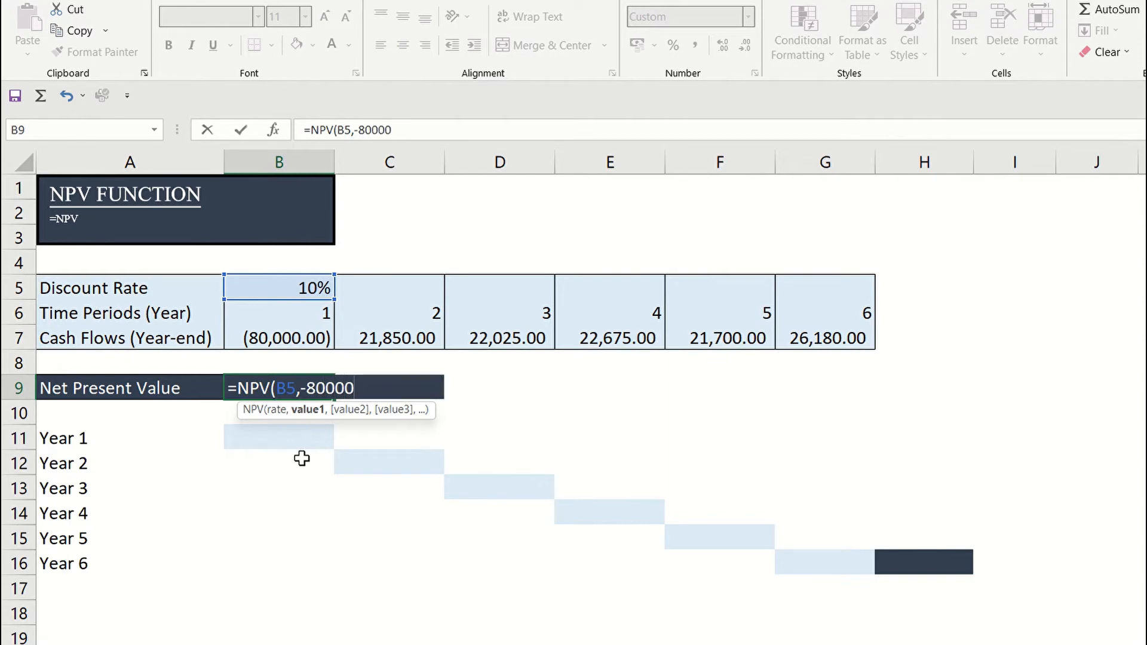
{"action": "type", "text": ",2"}
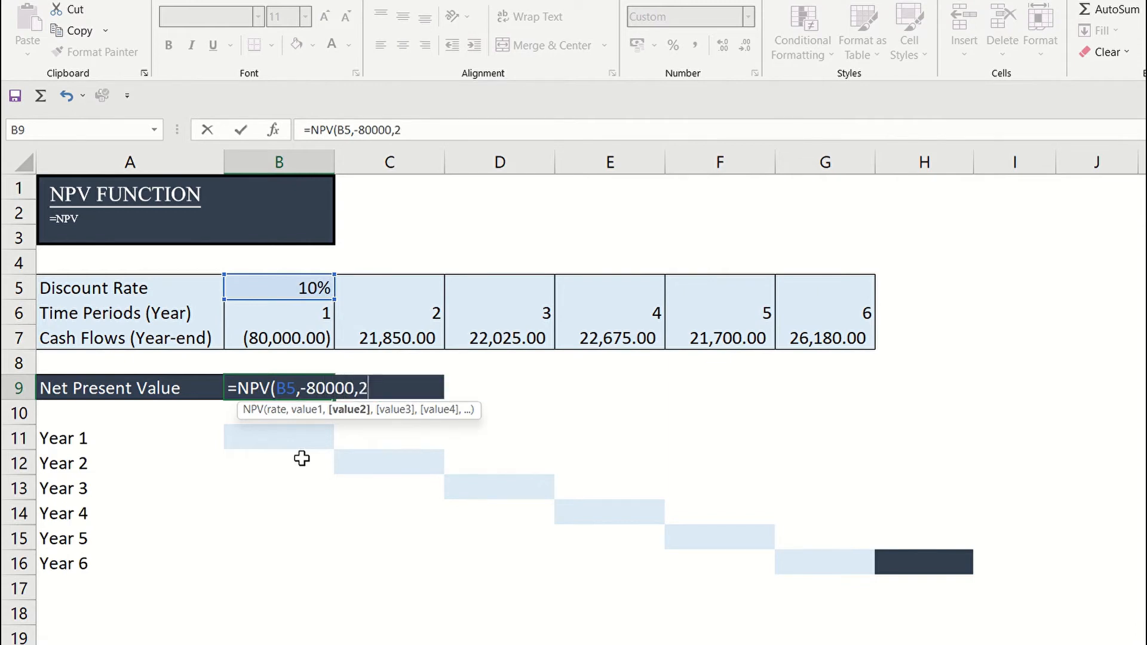
{"action": "type", "text": "1850,"}
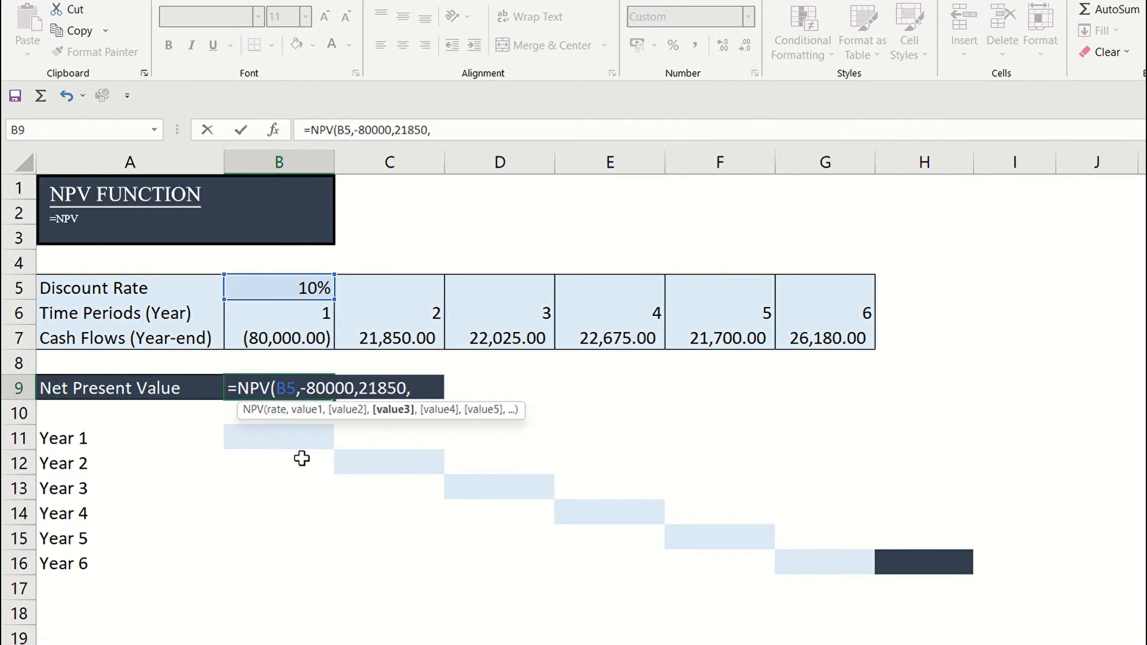
{"action": "type", "text": "22025,"}
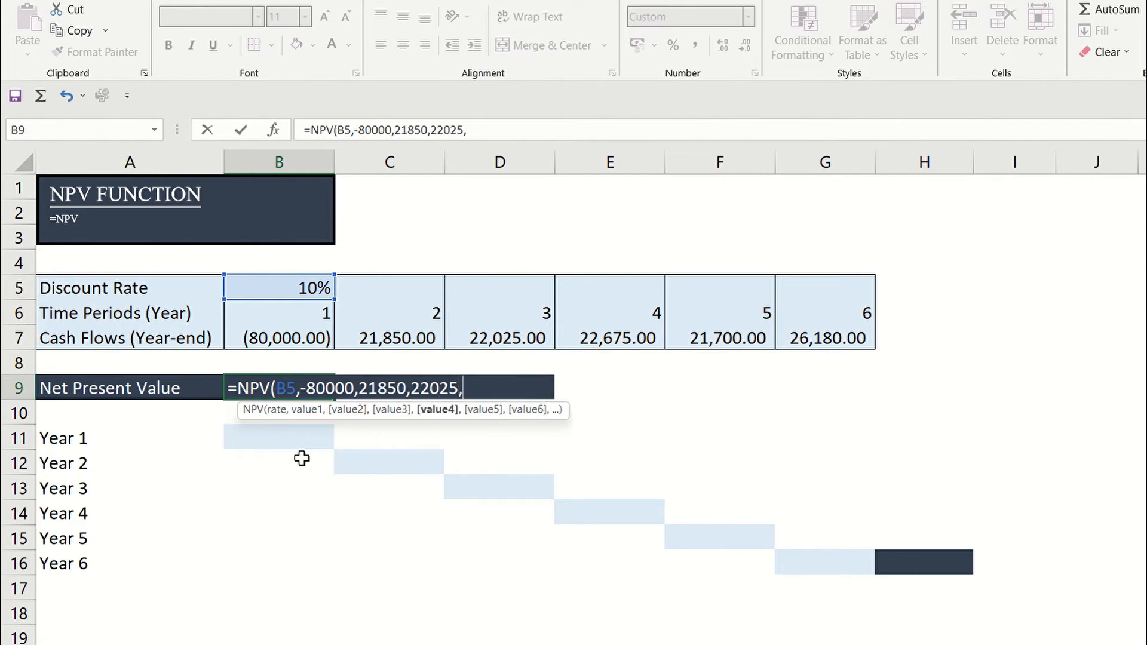
{"action": "type", "text": "2267"}
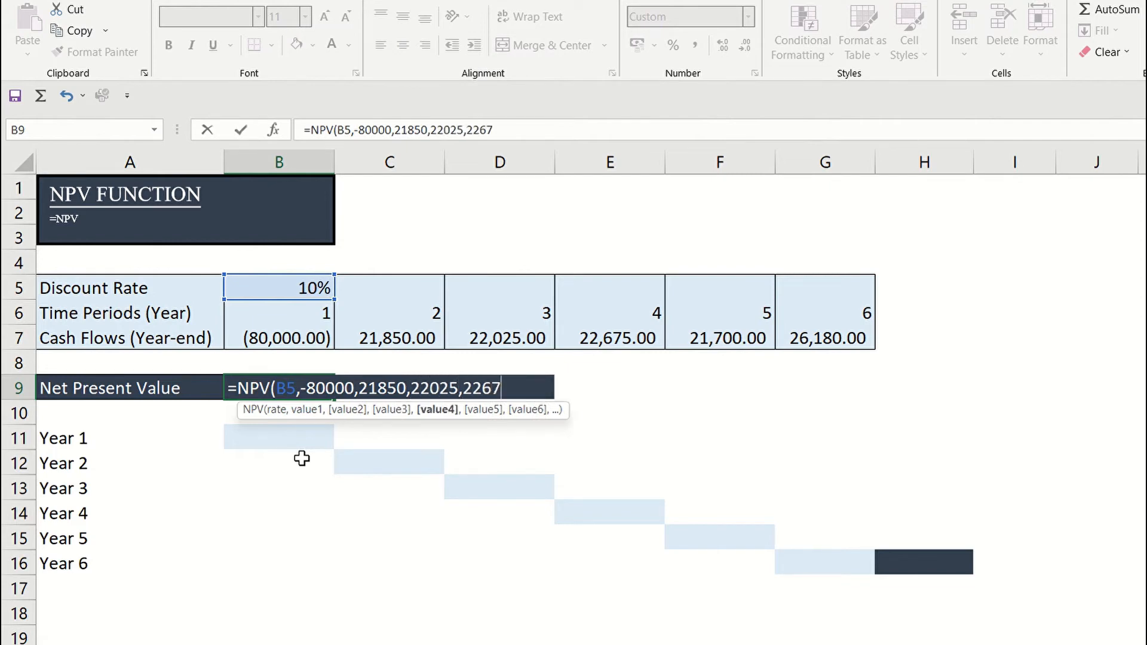
{"action": "type", "text": "5,"}
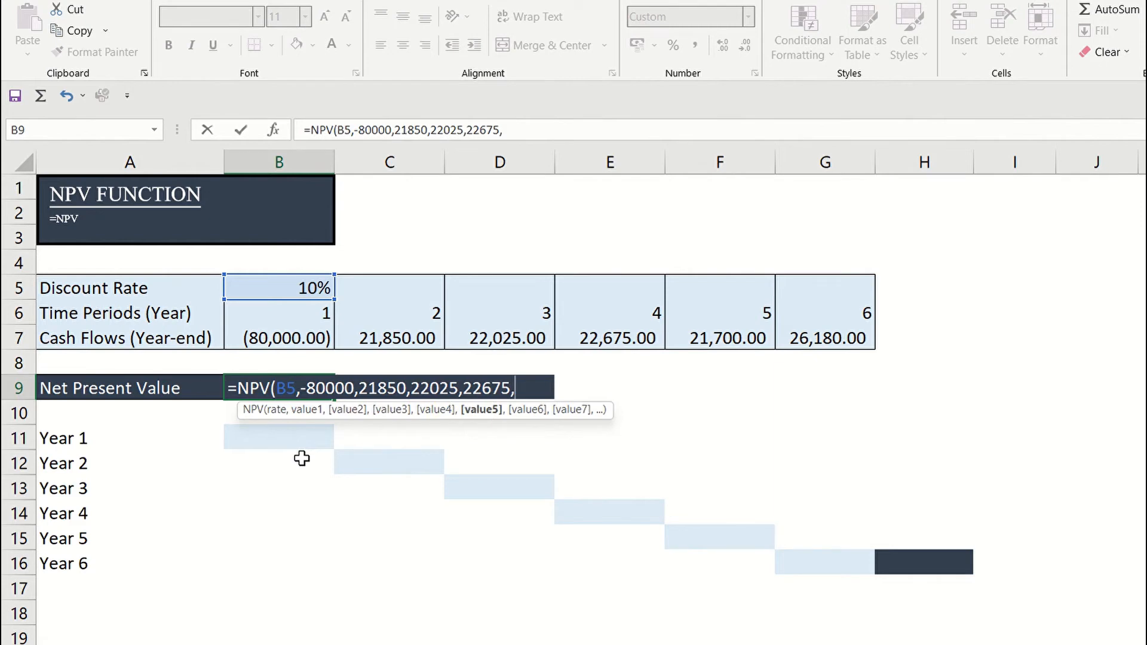
{"action": "type", "text": "21700,"}
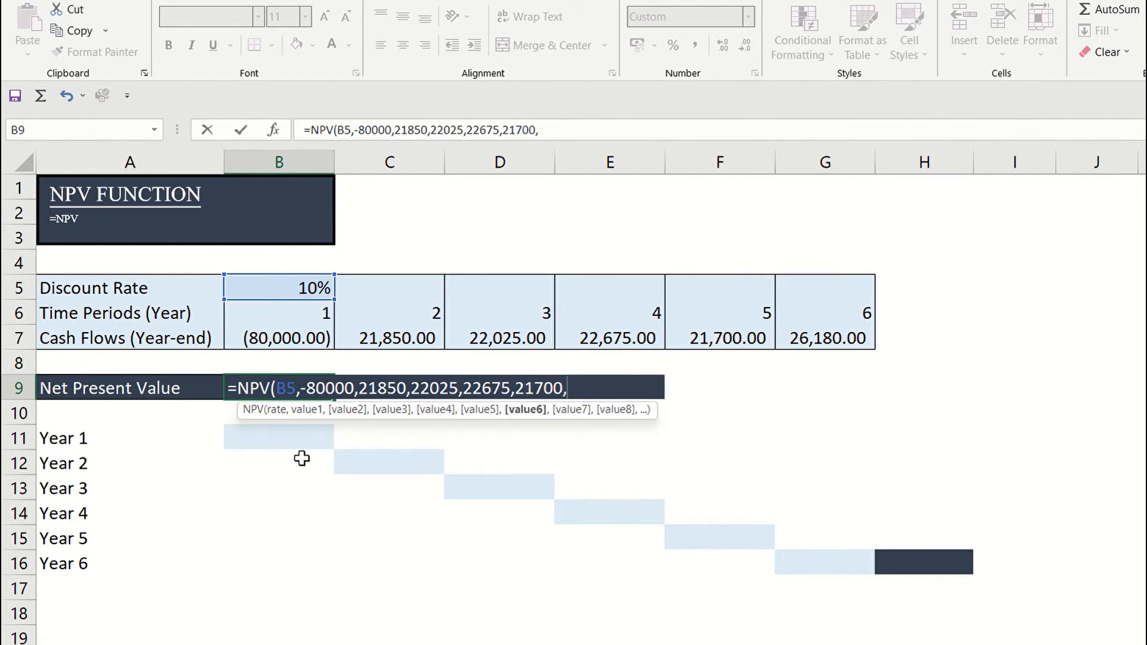
{"action": "type", "text": "26180"}
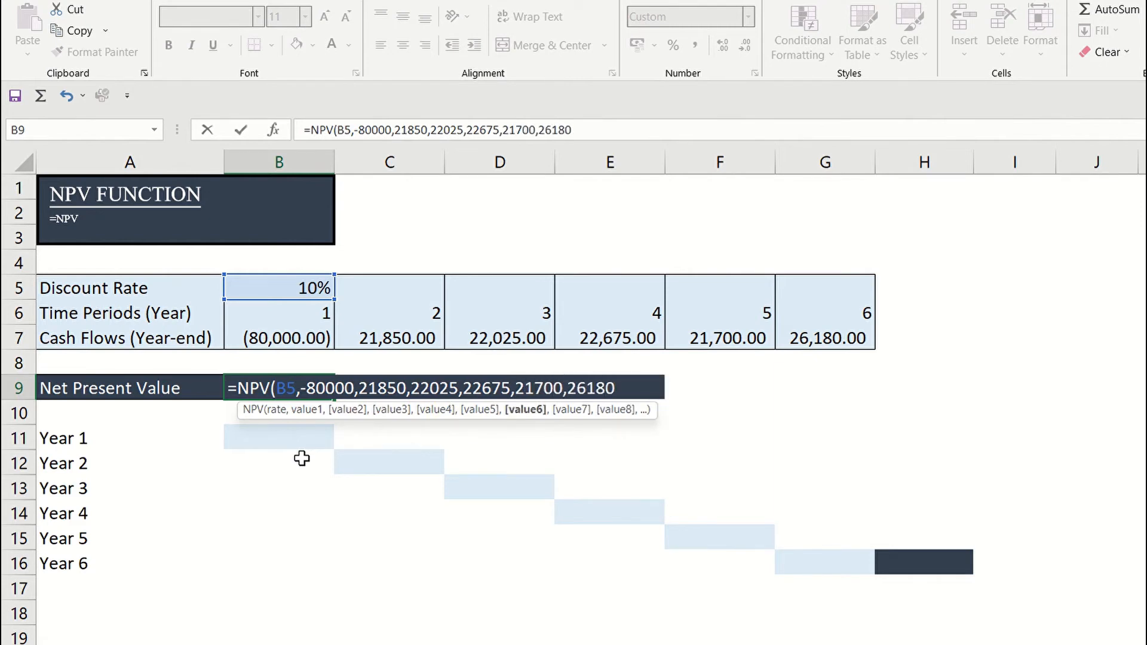
{"action": "type", "text": ")"}
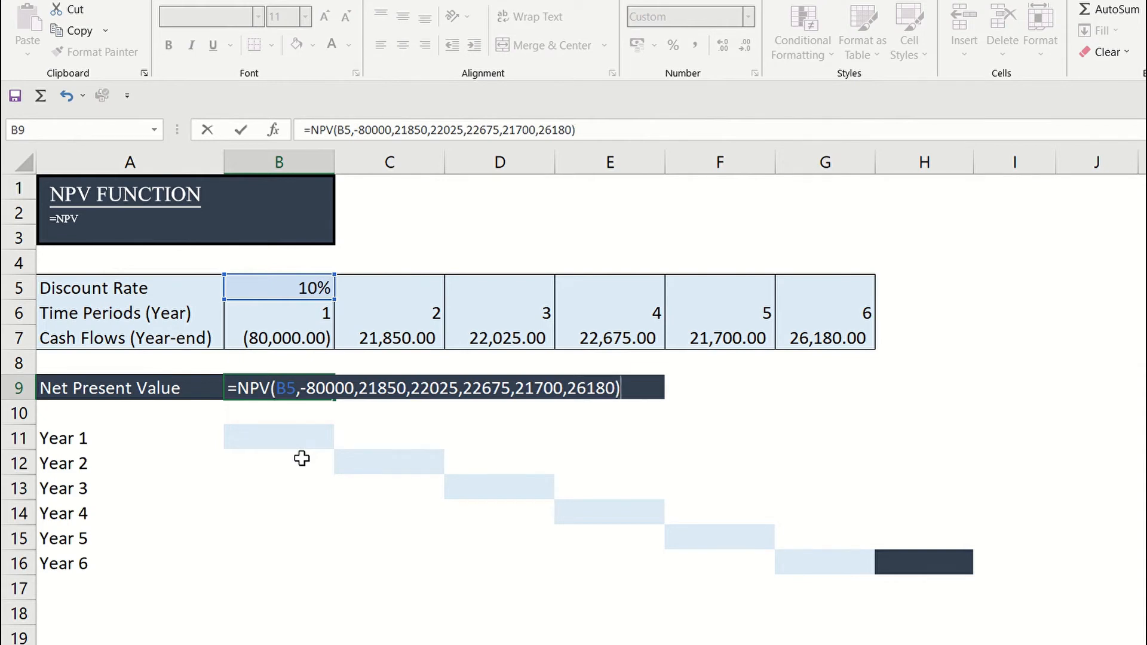
{"action": "key", "text": "Enter"}
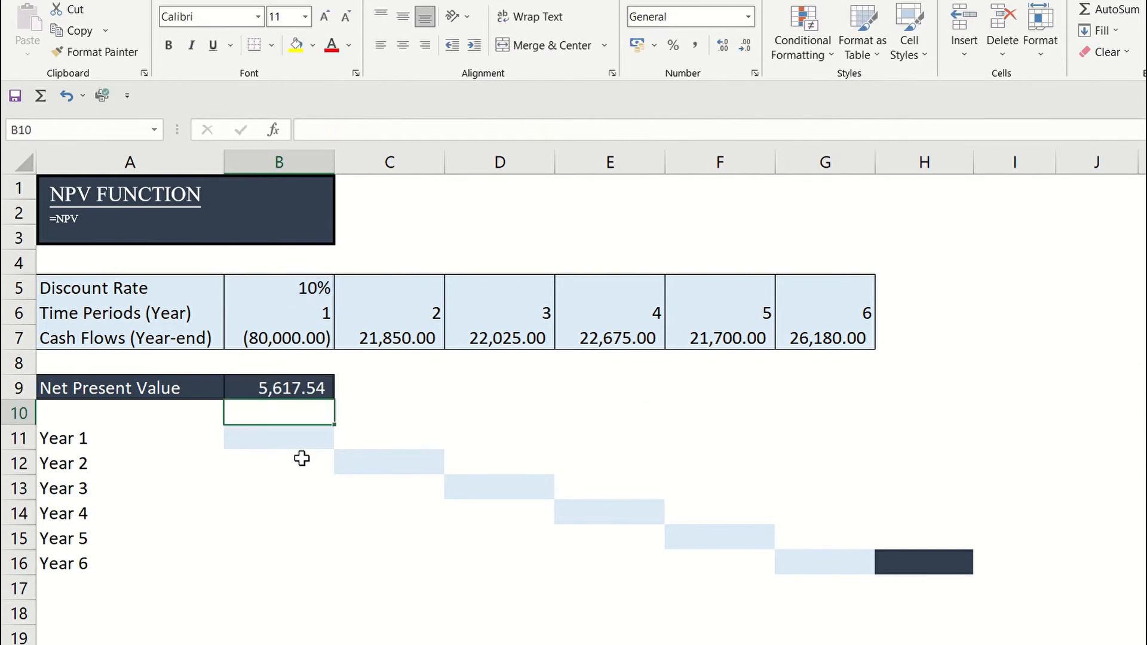
{"action": "left_click", "coordinate": [279, 387]}
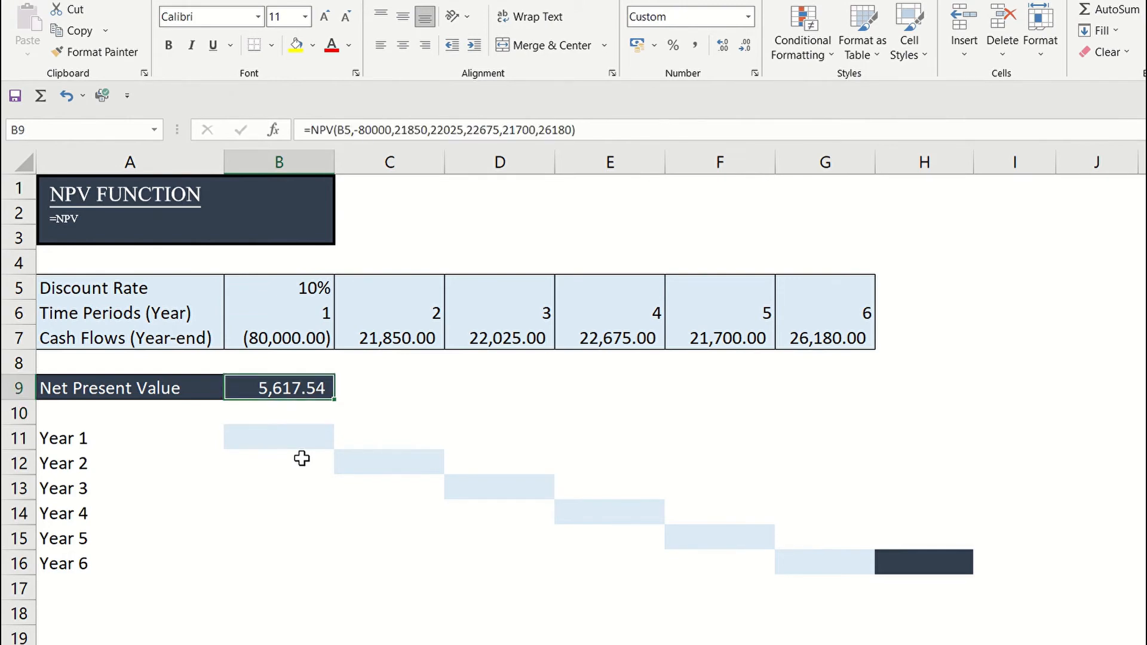
Rewrite the B9 formula as =NPV(B5,B7:G7), keeping the 5,617.54 result
{"action": "double_click", "coordinate": [279, 387]}
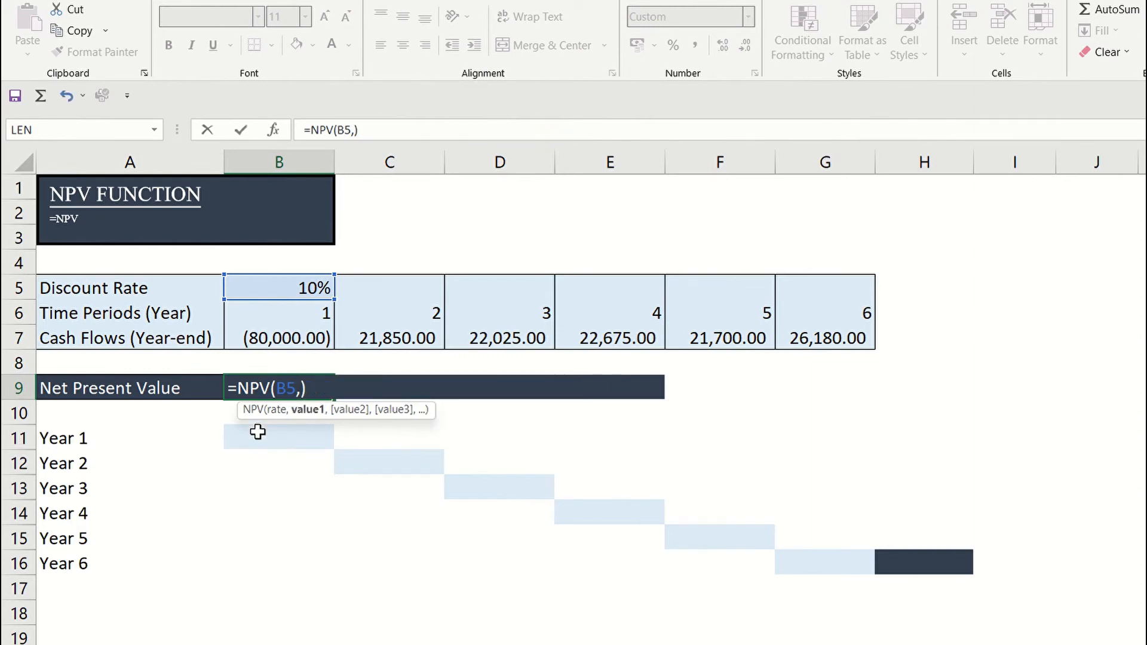
{"action": "key", "text": "Enter"}
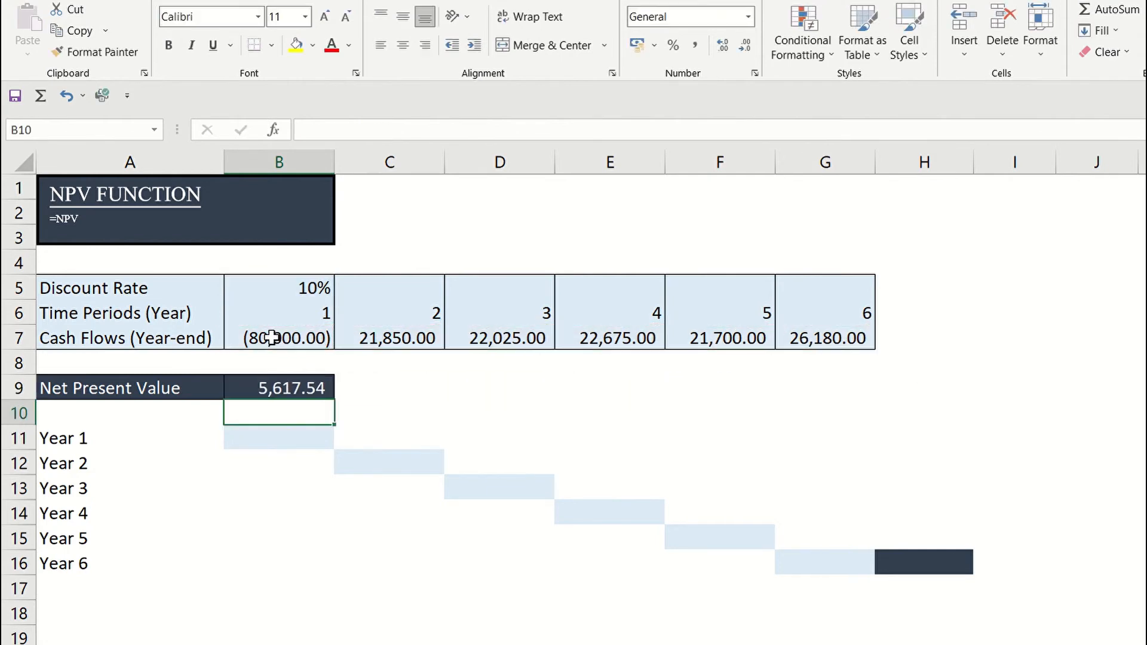
{"action": "left_click", "coordinate": [280, 388]}
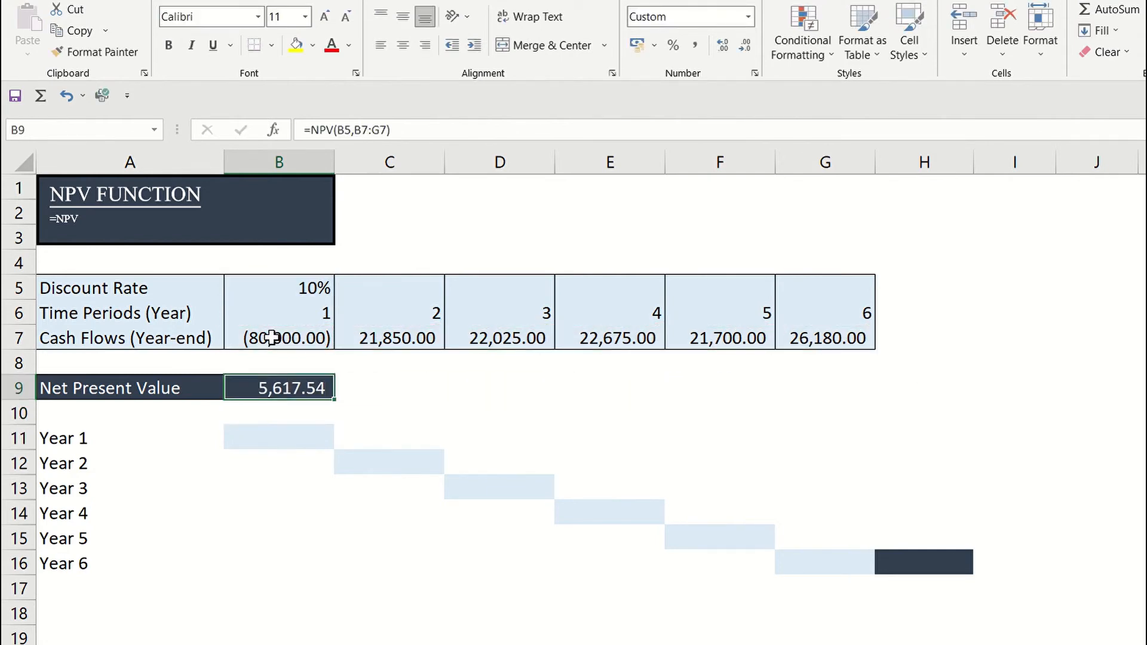
{"action": "left_click", "coordinate": [277, 438]}
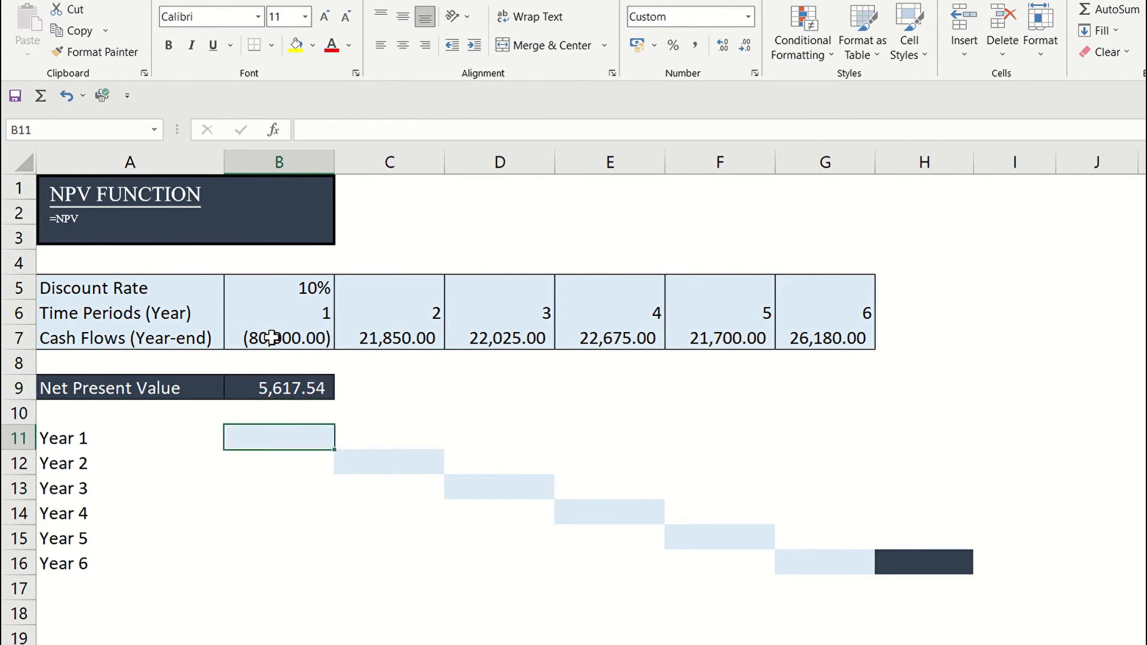
Enter the discounting formulas =+B7/1.1 in B11 and =C11/1.1 in C12
{"action": "type", "text": "+B7"}
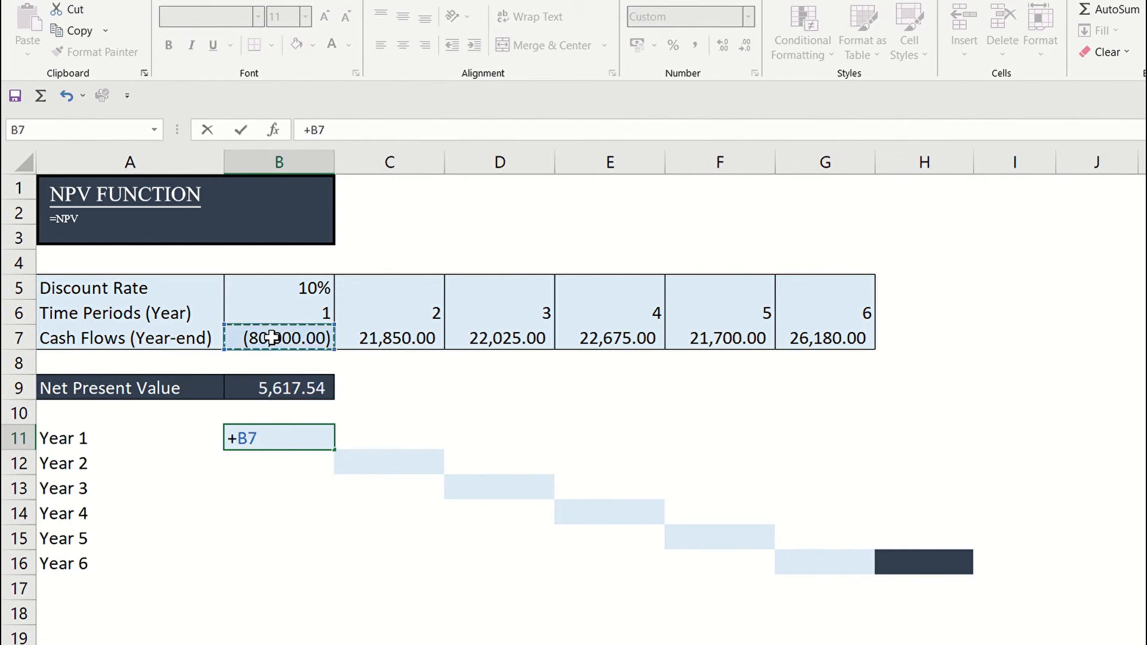
{"action": "type", "text": "/"}
{"action": "left_click", "coordinate": [389, 438]}
{"action": "type", "text": "=+C7/1.1"}
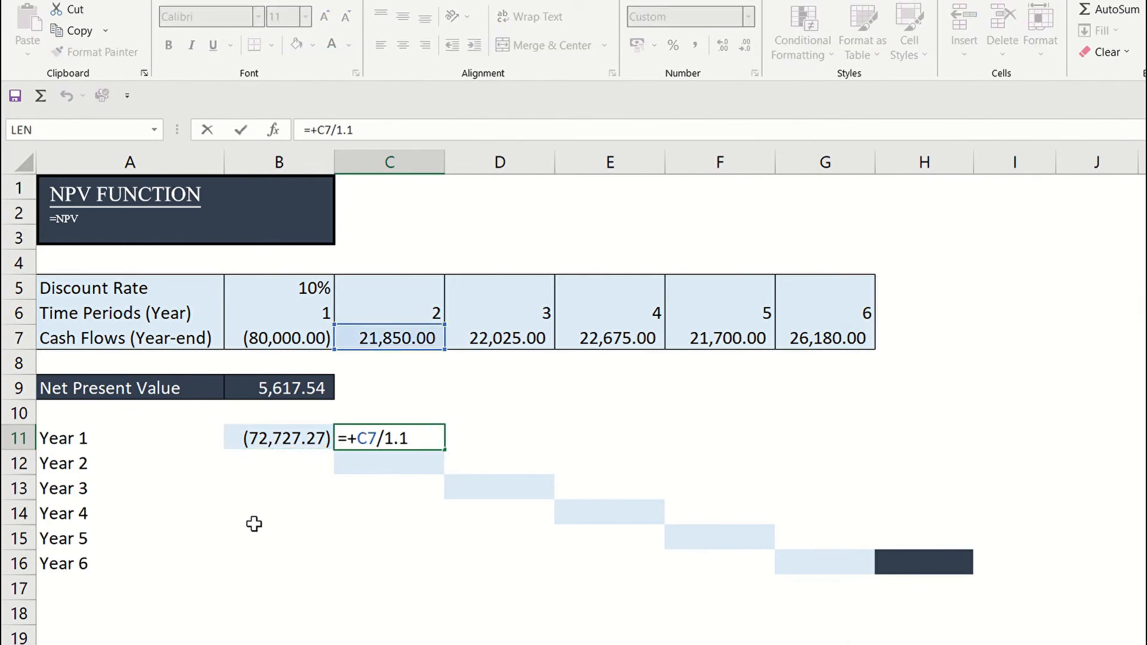
{"action": "key", "text": "Enter"}
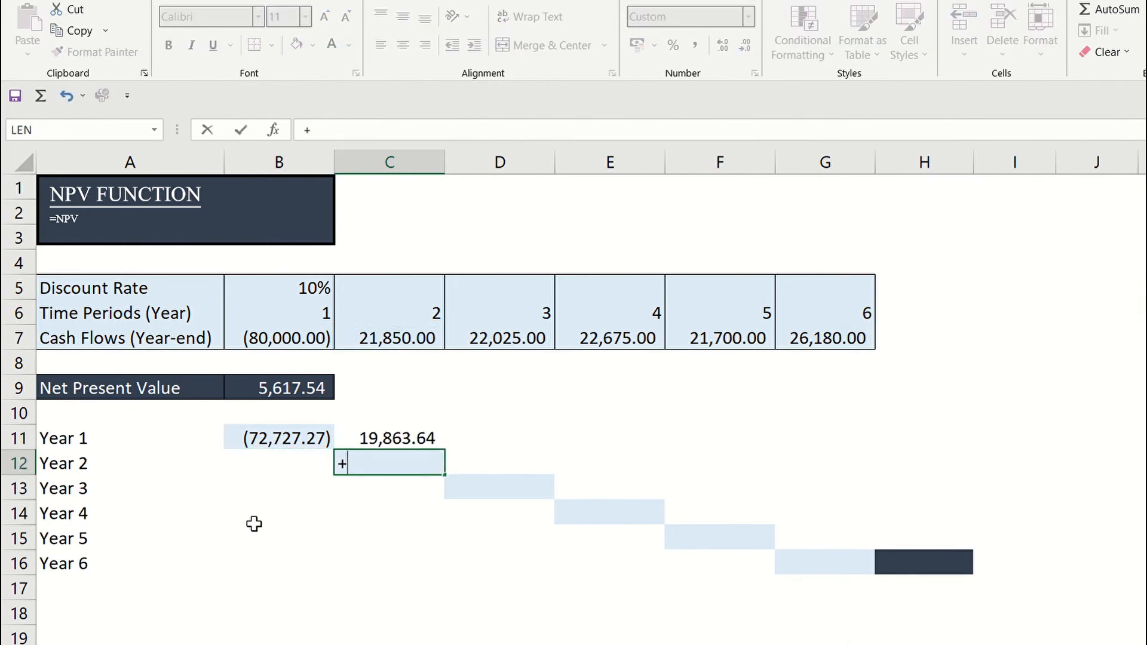
{"action": "type", "text": "C11/1.1"}
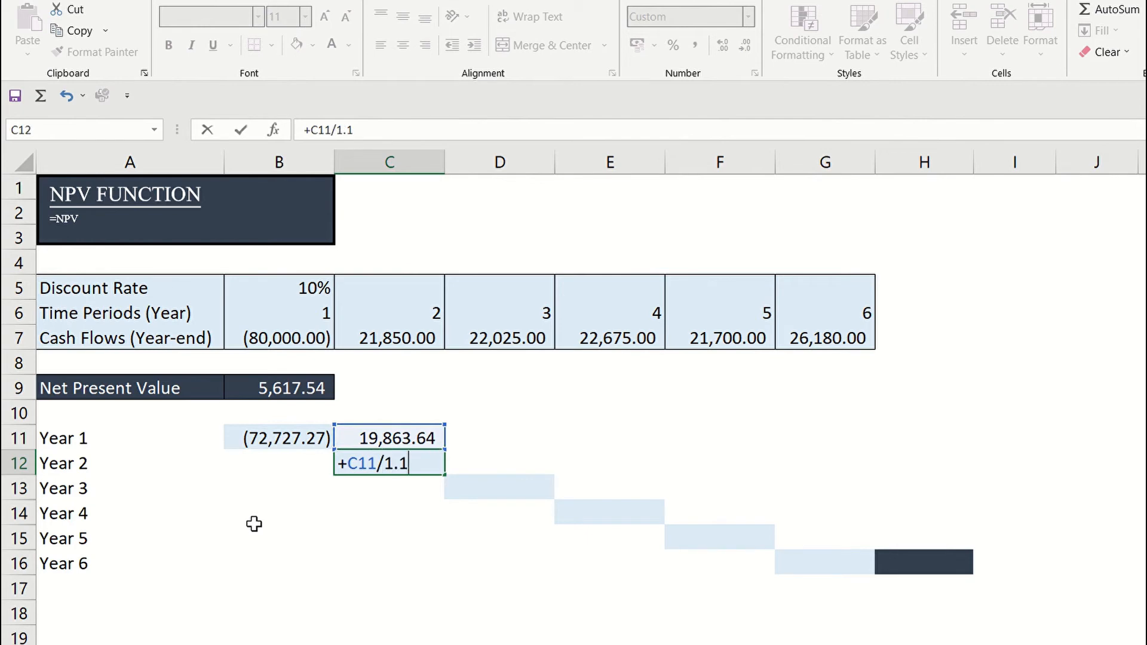
{"action": "key", "text": "Enter"}
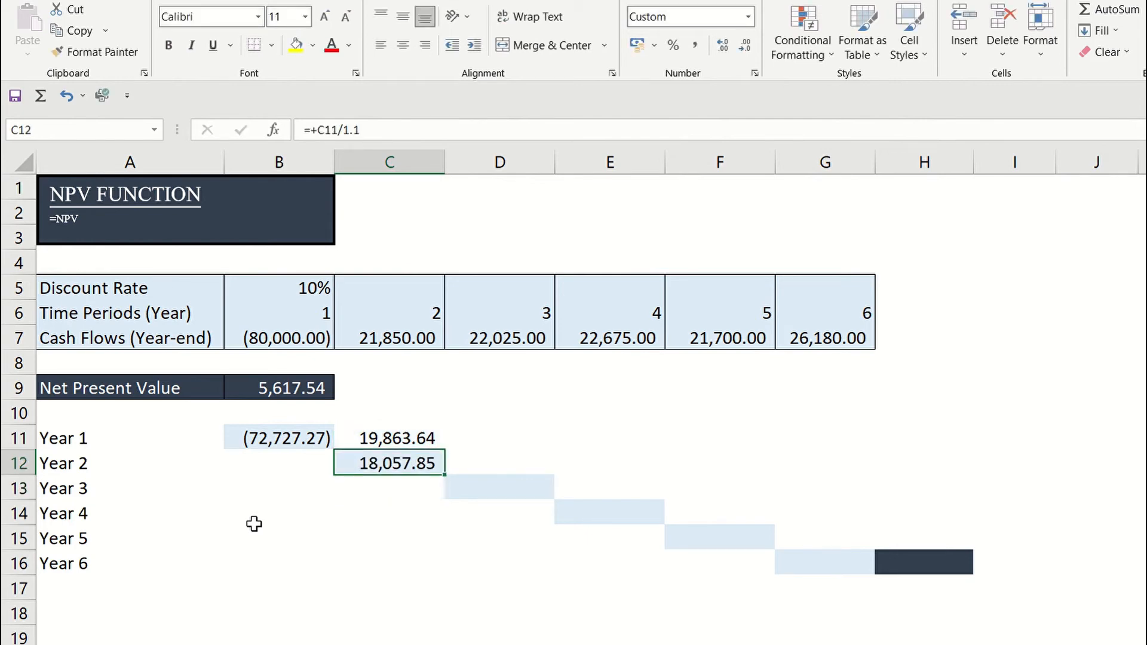
Inspect the Year 2 formula and the H16 diagonal total formula
{"action": "double_click", "coordinate": [389, 463]}
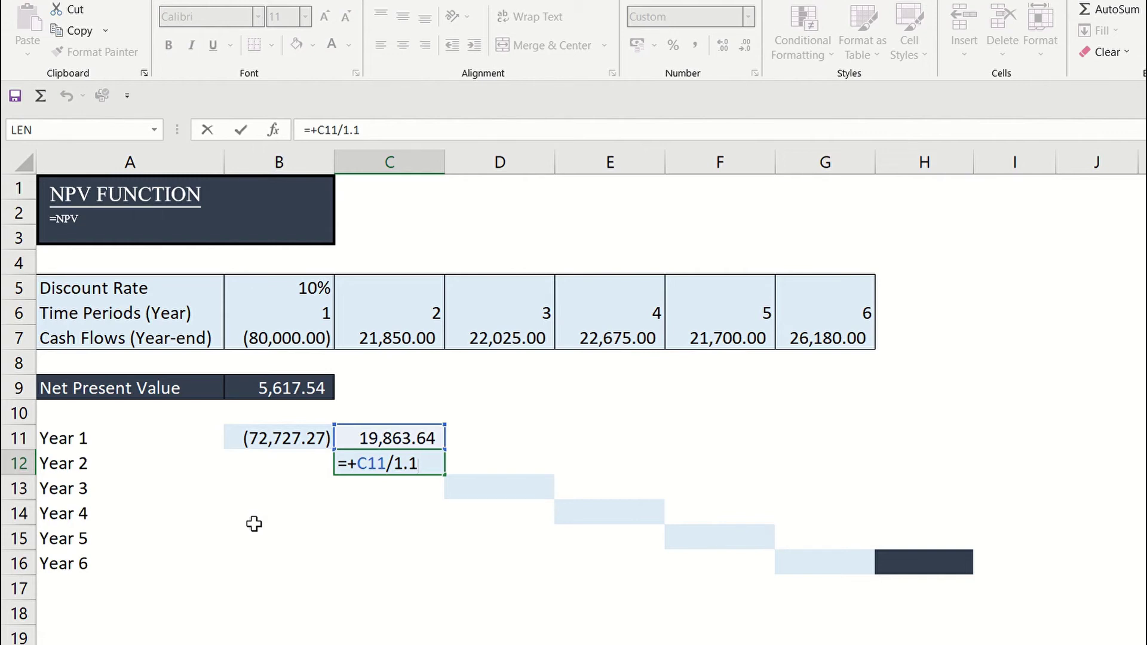
{"action": "key", "text": "Enter"}
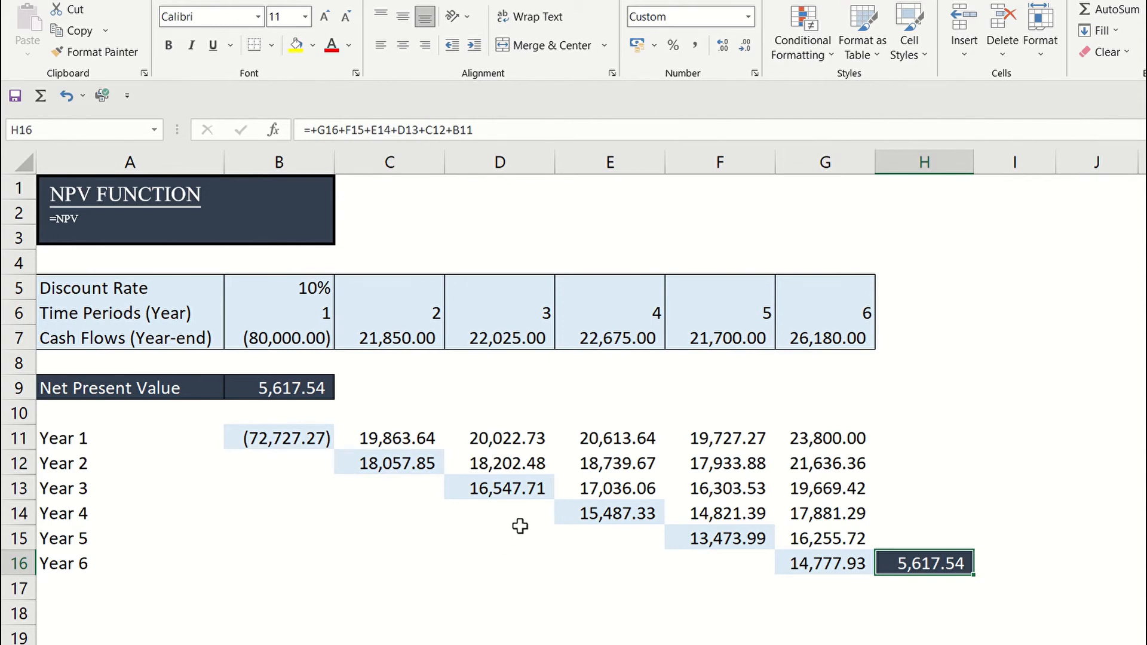
{"action": "double_click", "coordinate": [924, 564]}
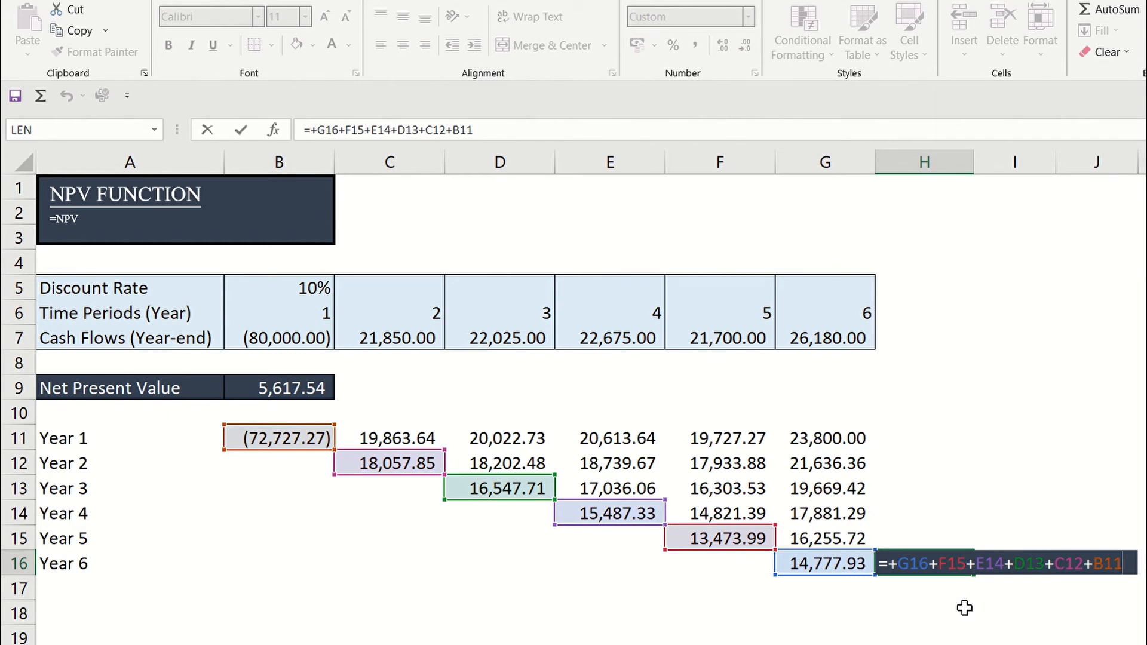
{"action": "key", "text": "Enter"}
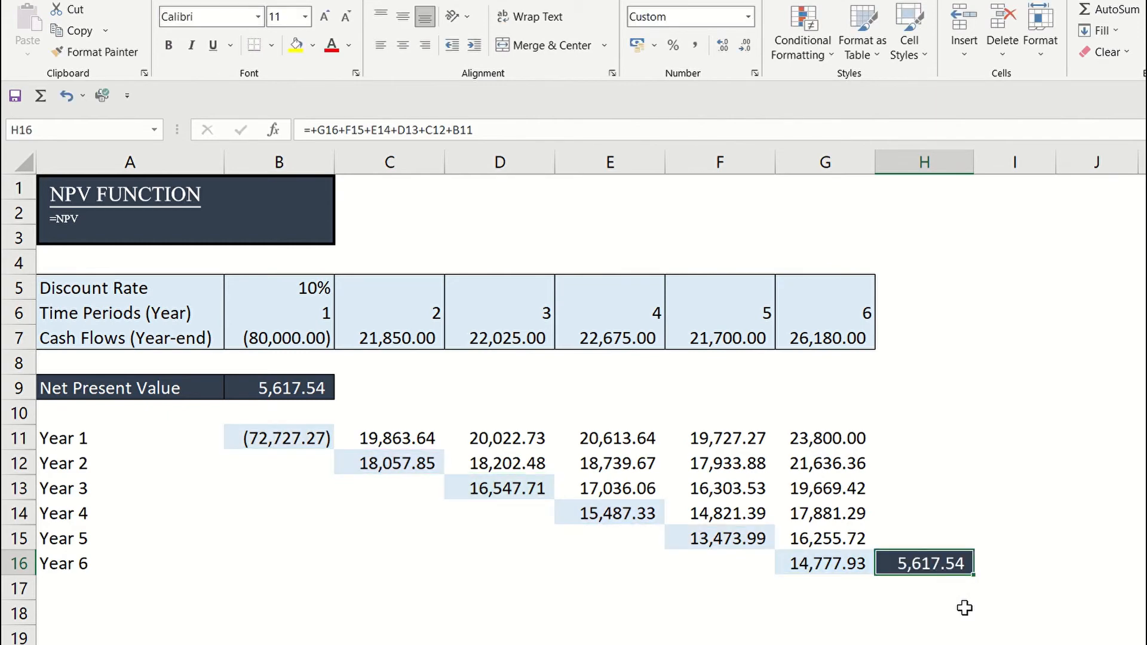
{"action": "mouse_move", "coordinate": [933, 601]}
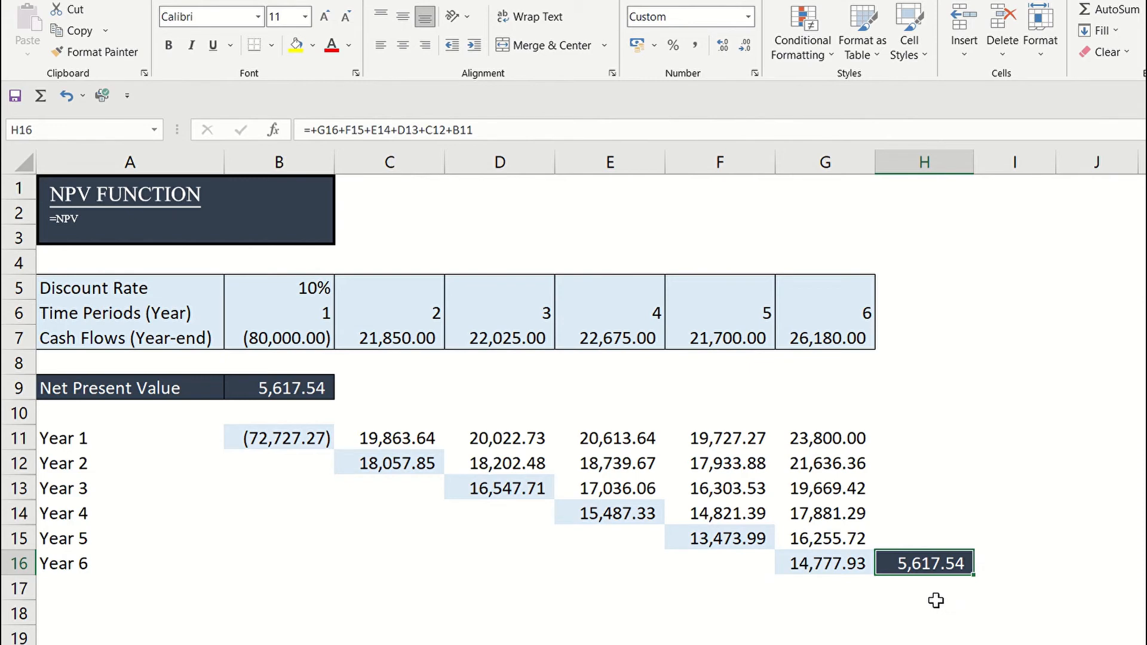
Select the empty cell B8 below the totals
{"action": "left_click", "coordinate": [279, 365]}
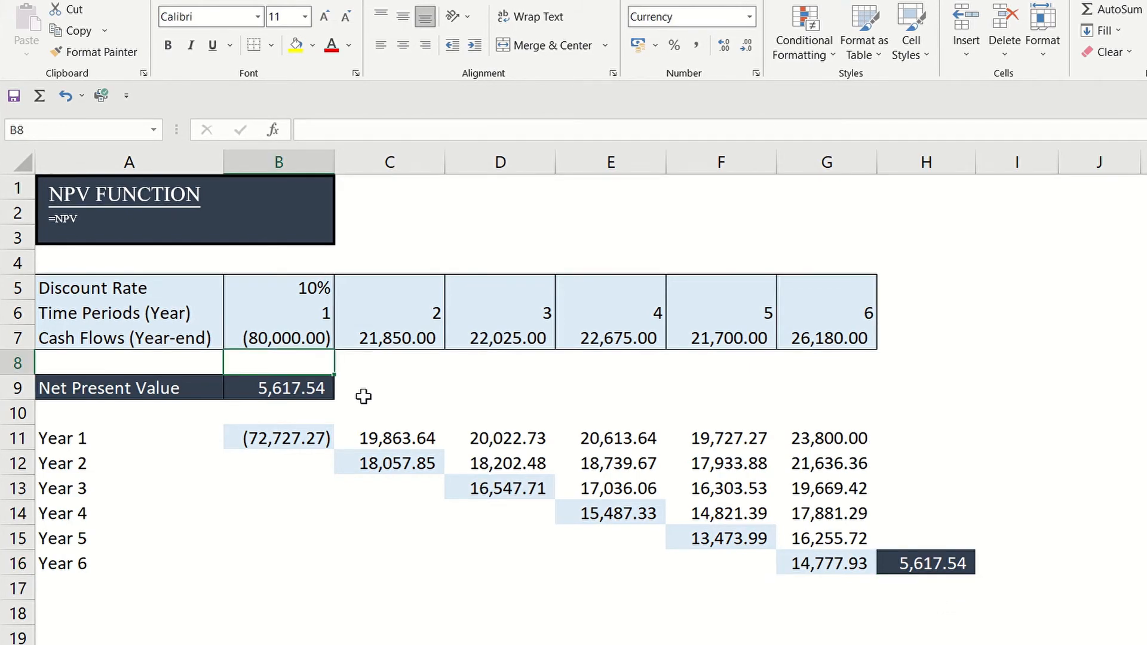
{"action": "mouse_move", "coordinate": [168, 354]}
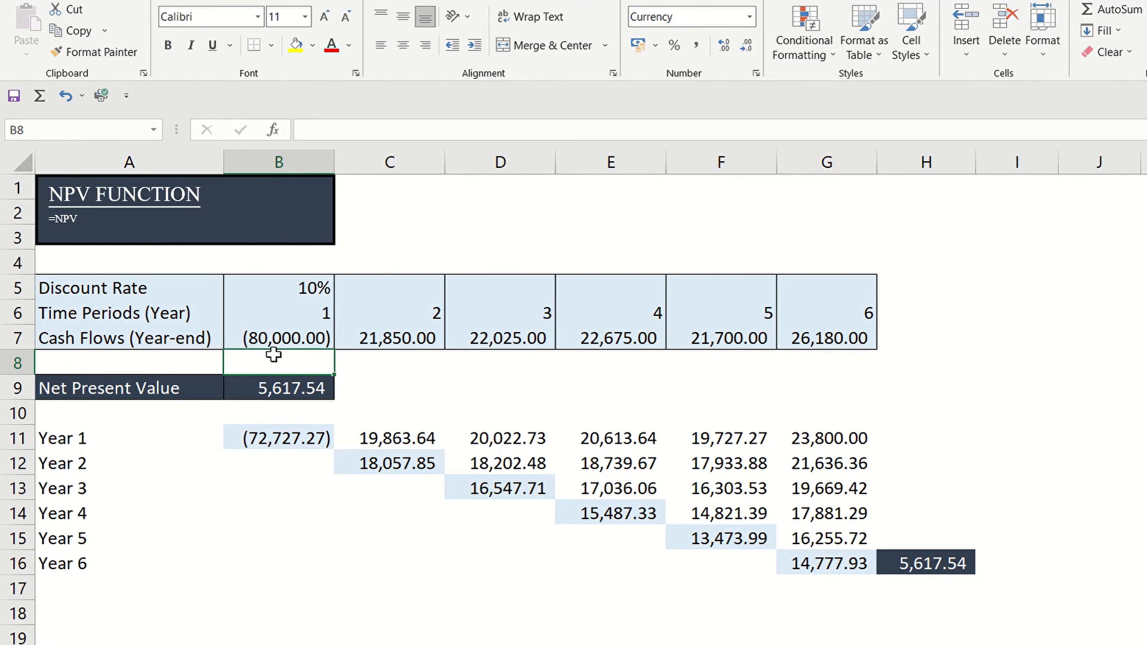
{"action": "mouse_move", "coordinate": [302, 357]}
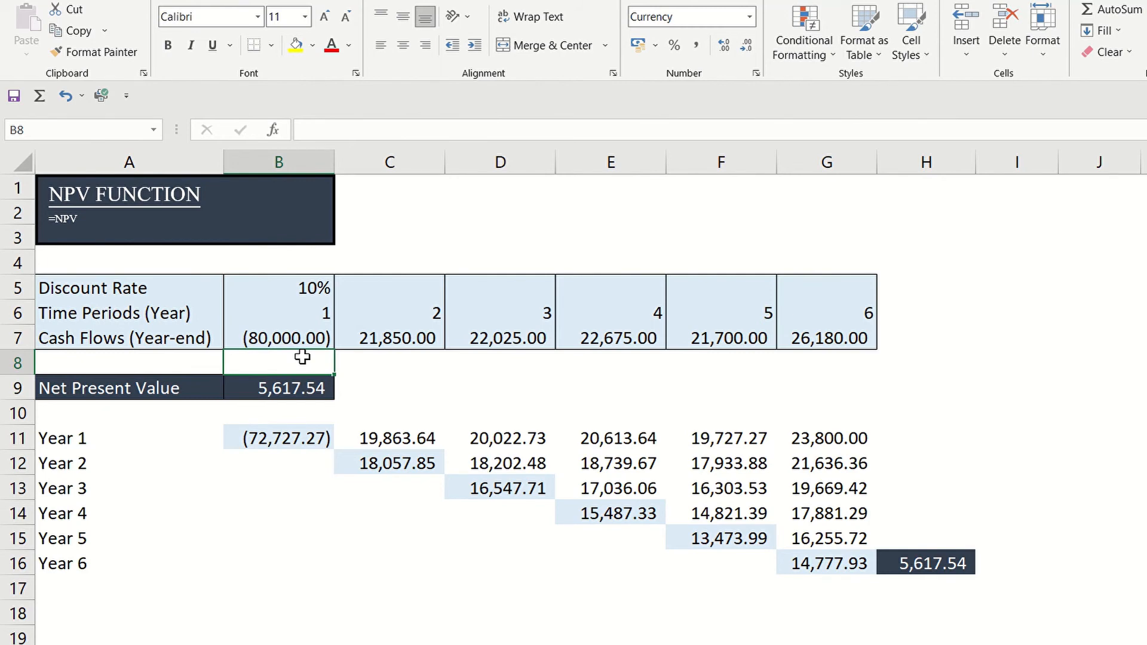
{"action": "mouse_move", "coordinate": [401, 361]}
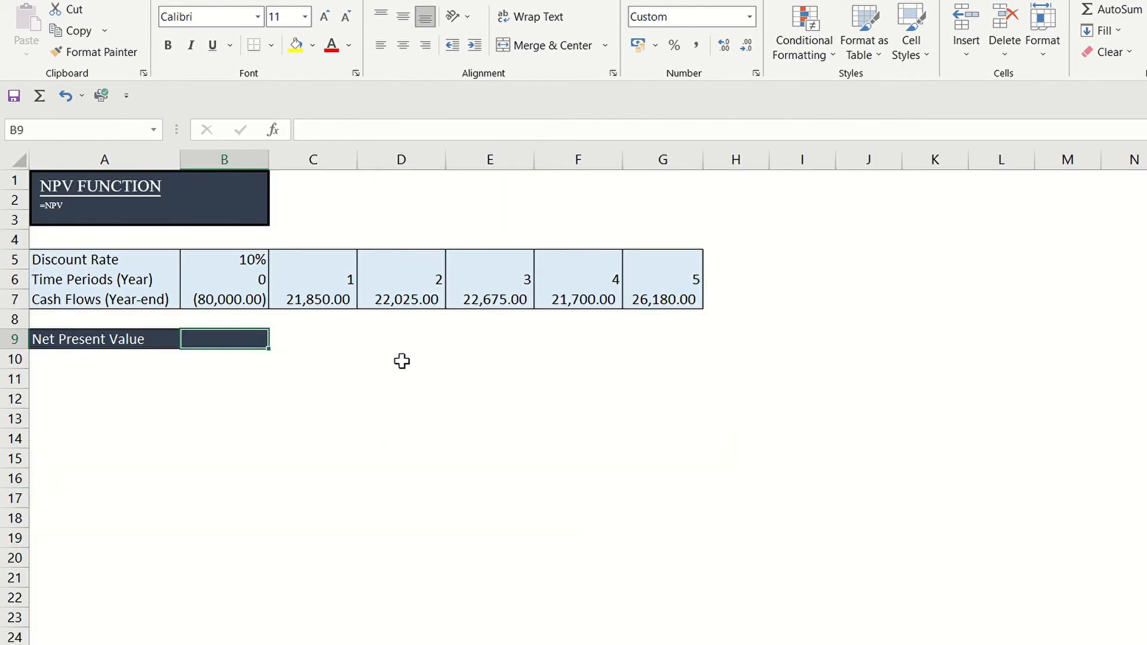
{"action": "left_click", "coordinate": [224, 299]}
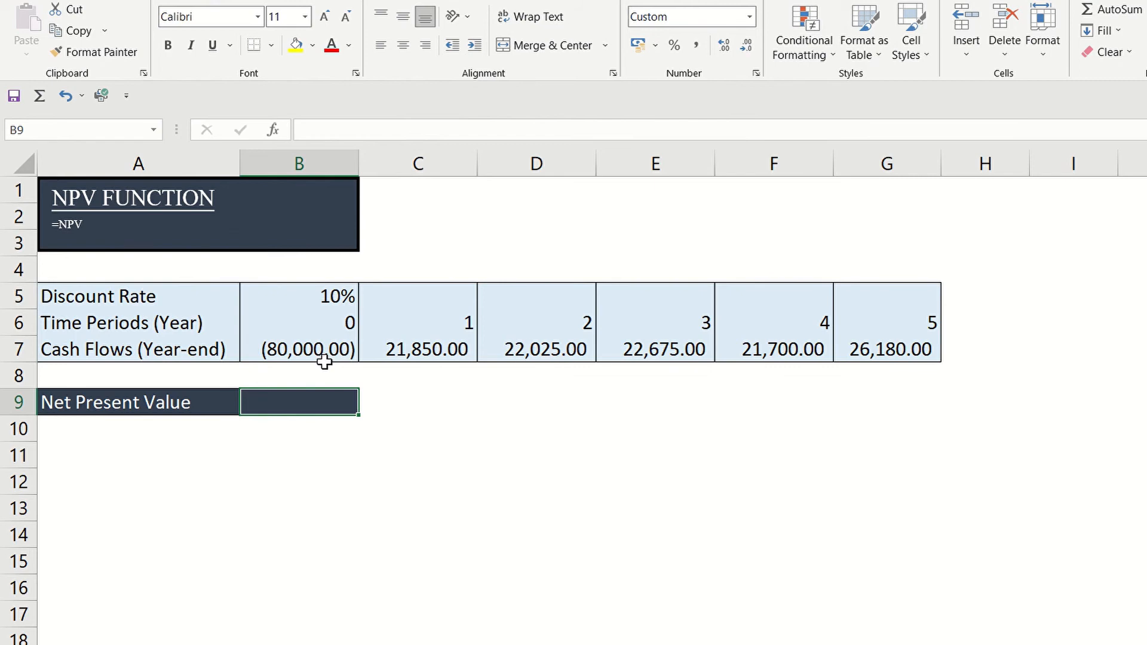
{"action": "mouse_move", "coordinate": [560, 352]}
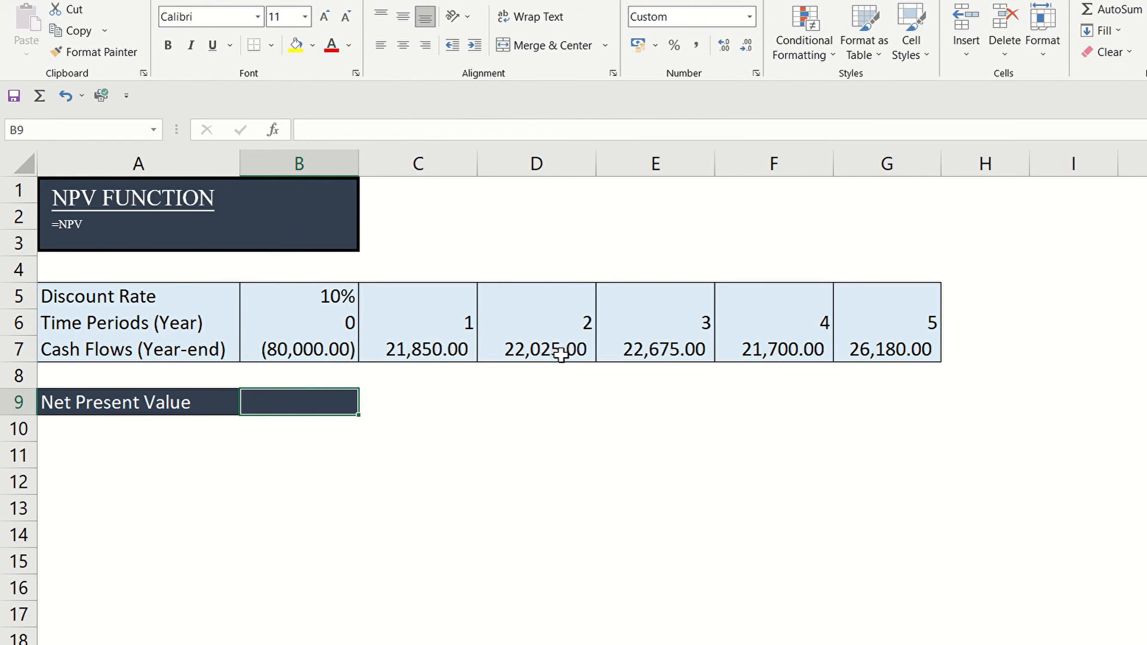
{"action": "mouse_move", "coordinate": [462, 386]}
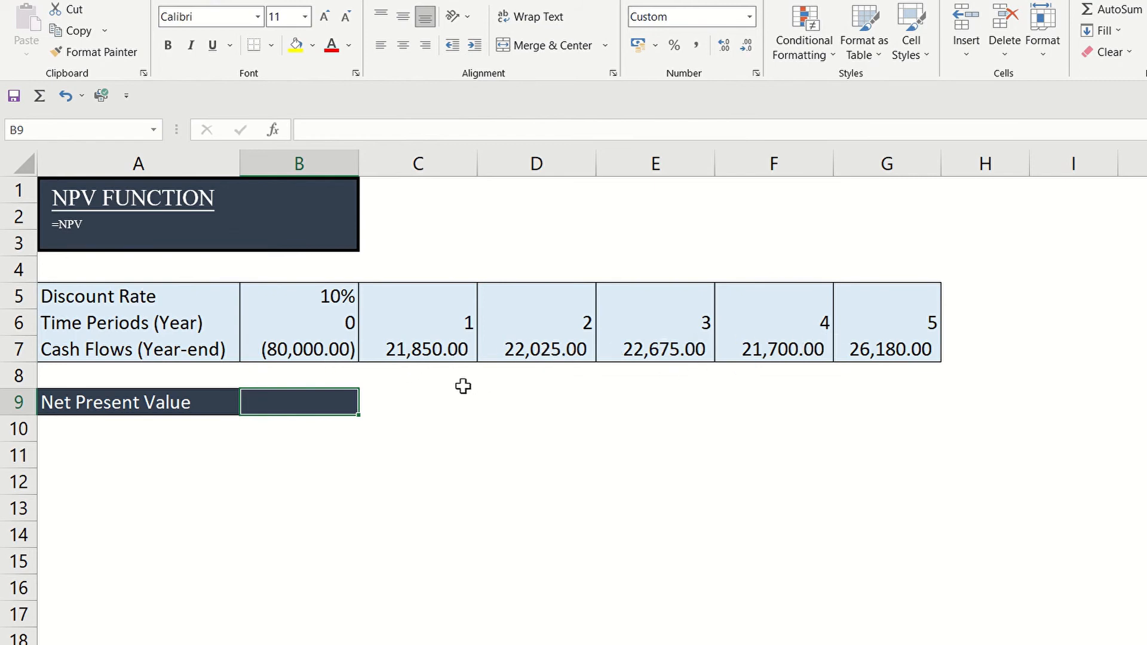
{"action": "mouse_move", "coordinate": [331, 376]}
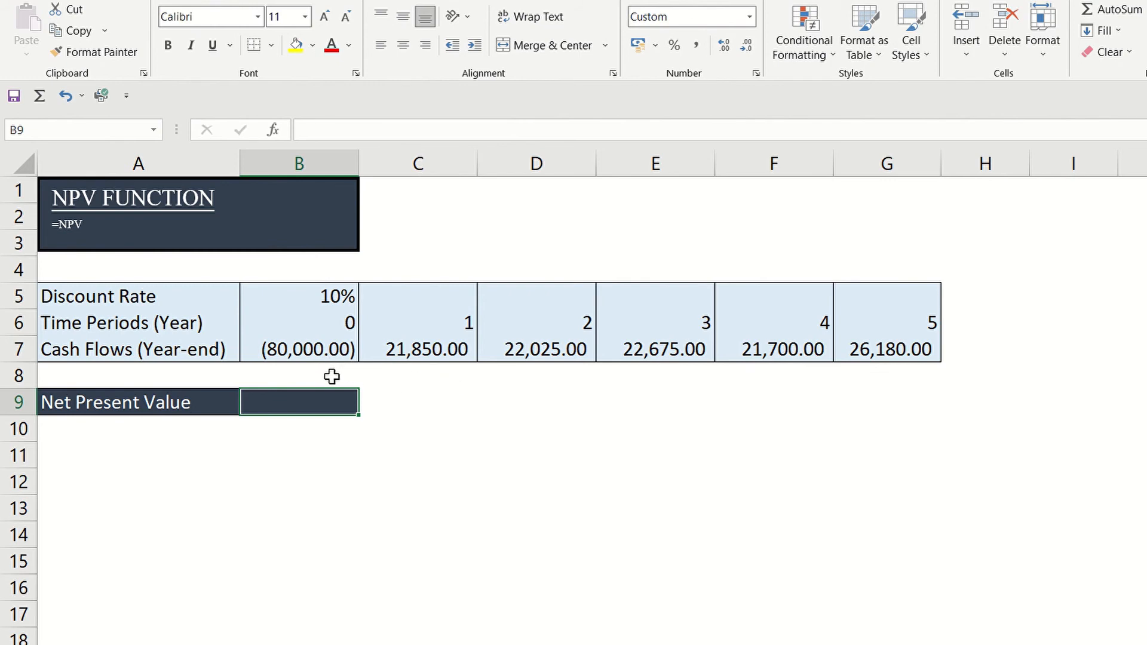
{"action": "mouse_move", "coordinate": [330, 402]}
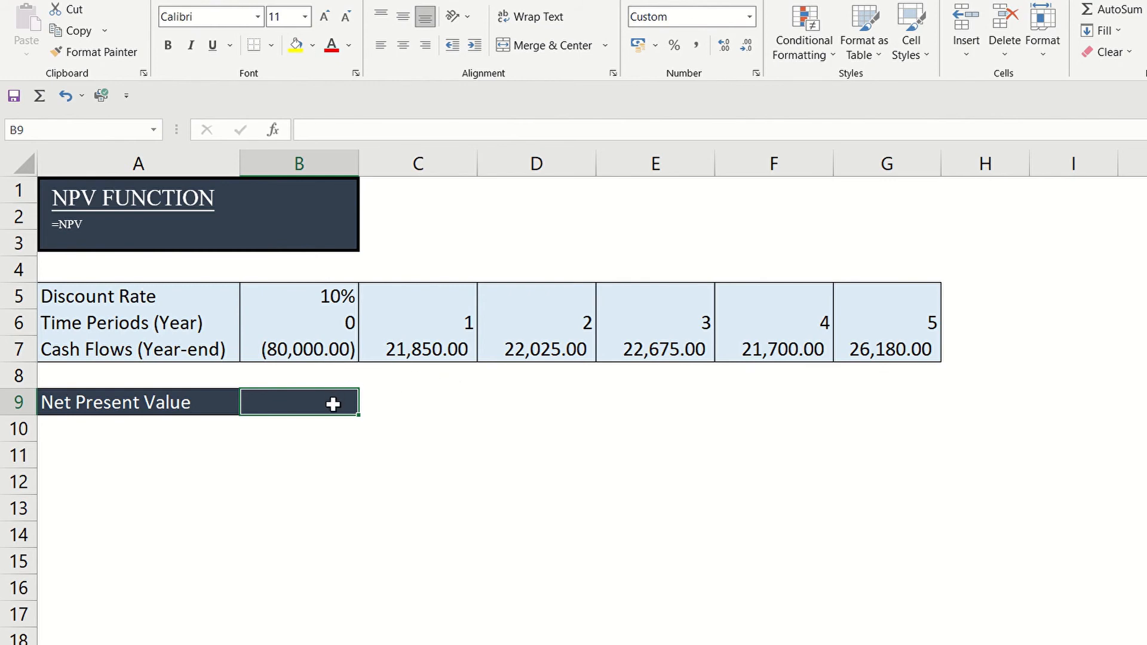
Enter =NPV(B5,C7:G7)+B7 in B9, returning 6,179.29
{"action": "type", "text": "="}
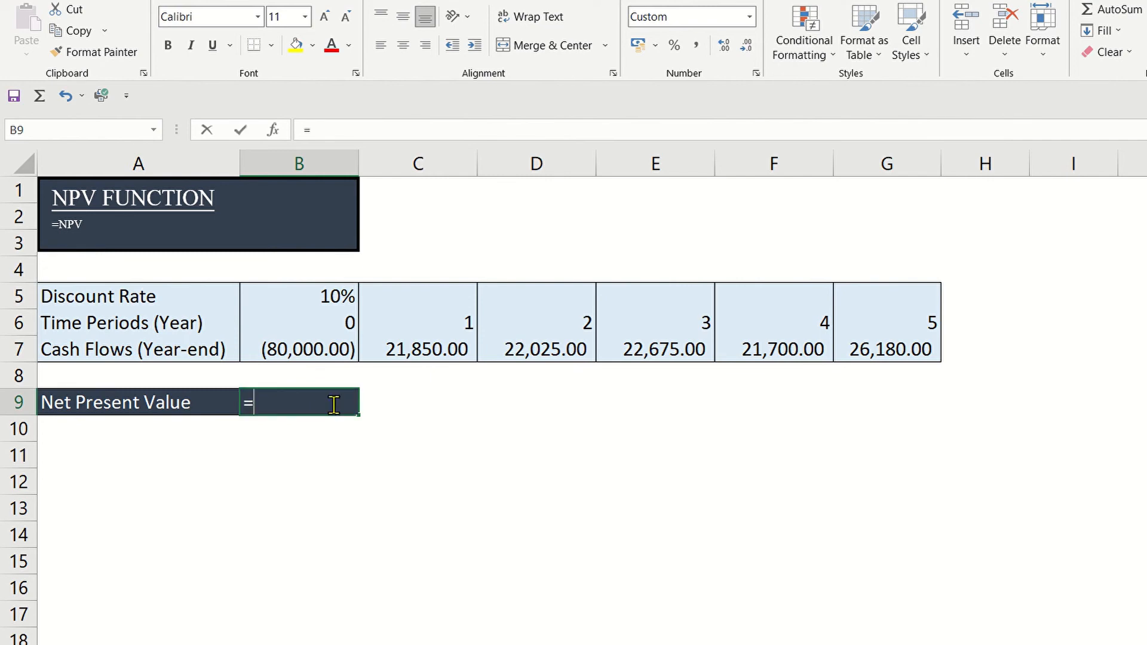
{"action": "type", "text": "NPV"}
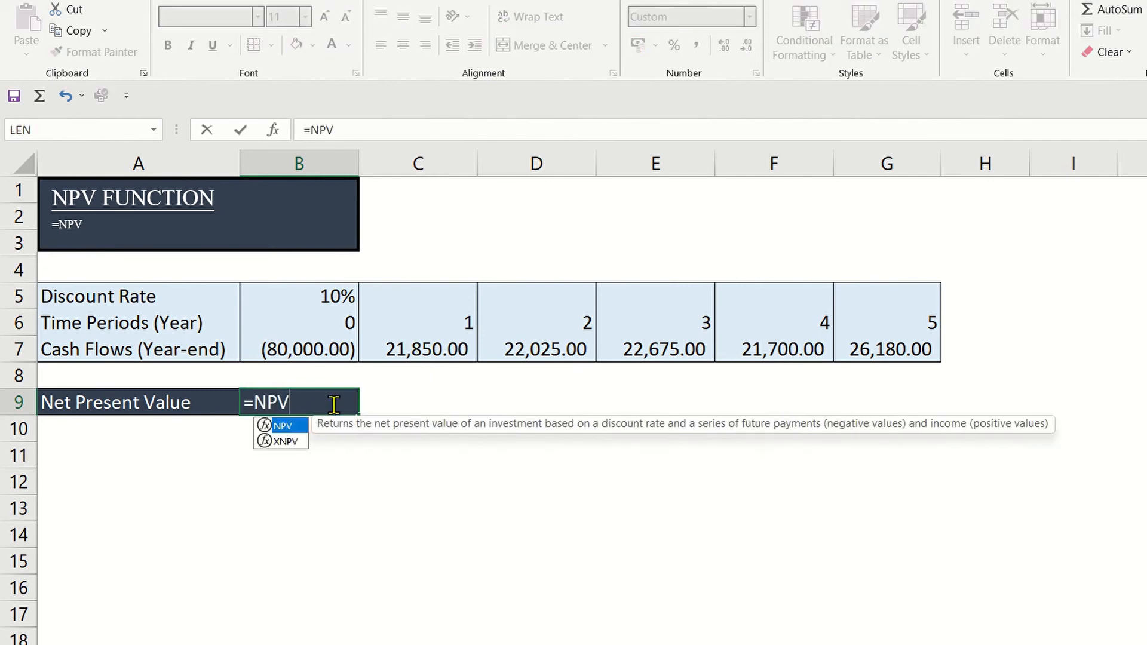
{"action": "type", "text": "("}
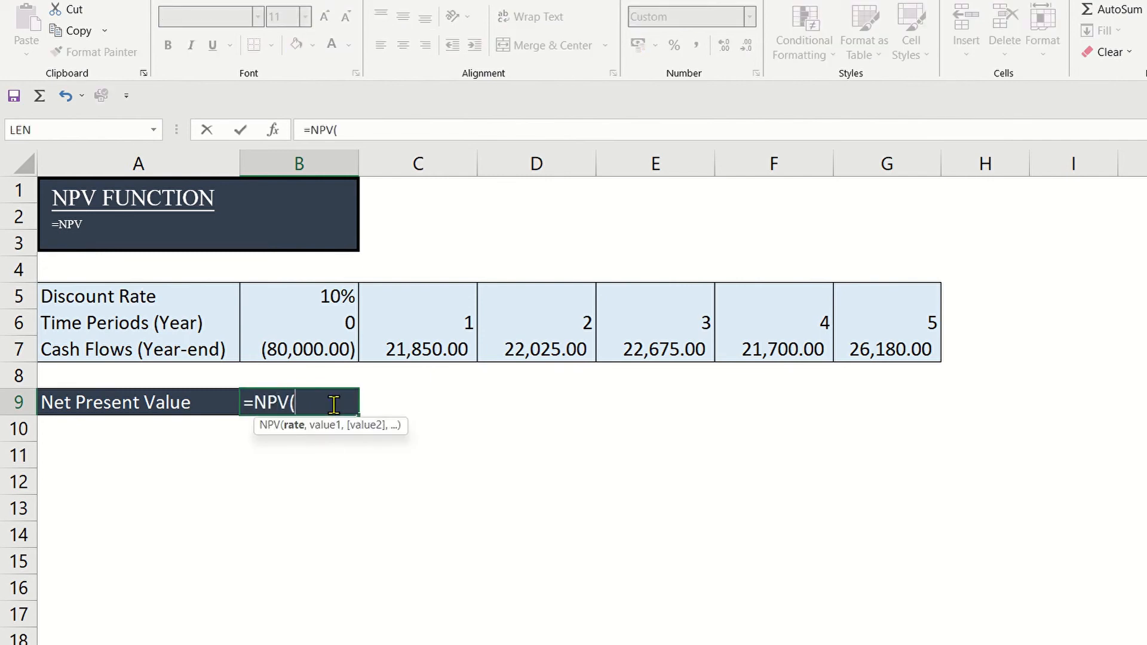
{"action": "left_click", "coordinate": [298, 296]}
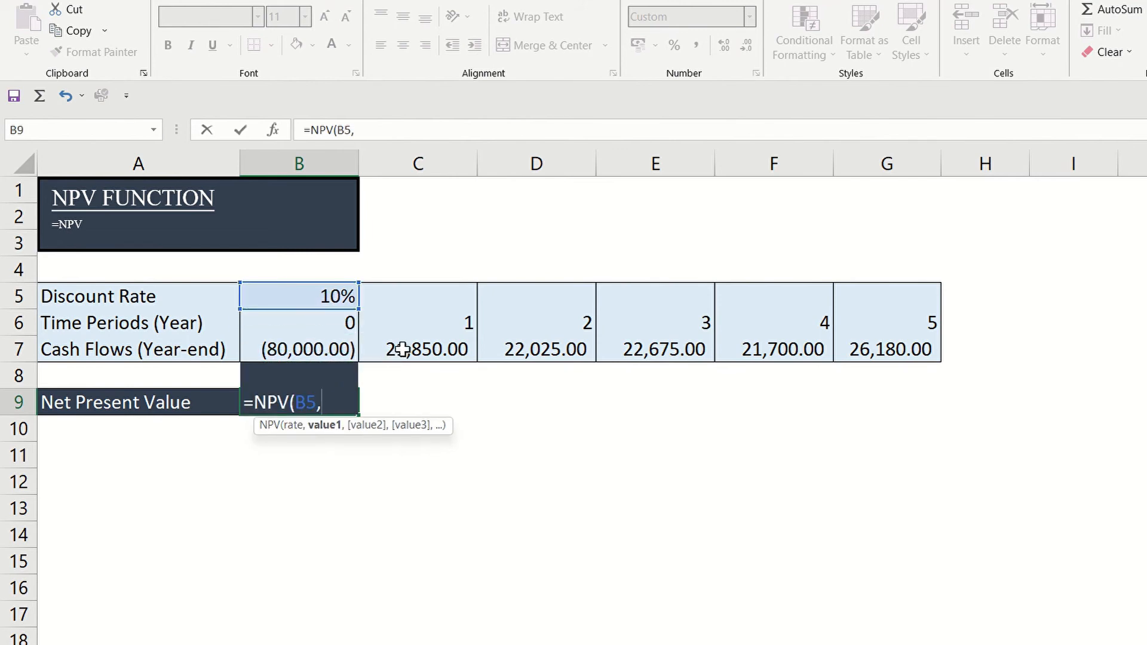
{"action": "left_click_drag", "start_coordinate": [418, 349], "coordinate": [886, 349]}
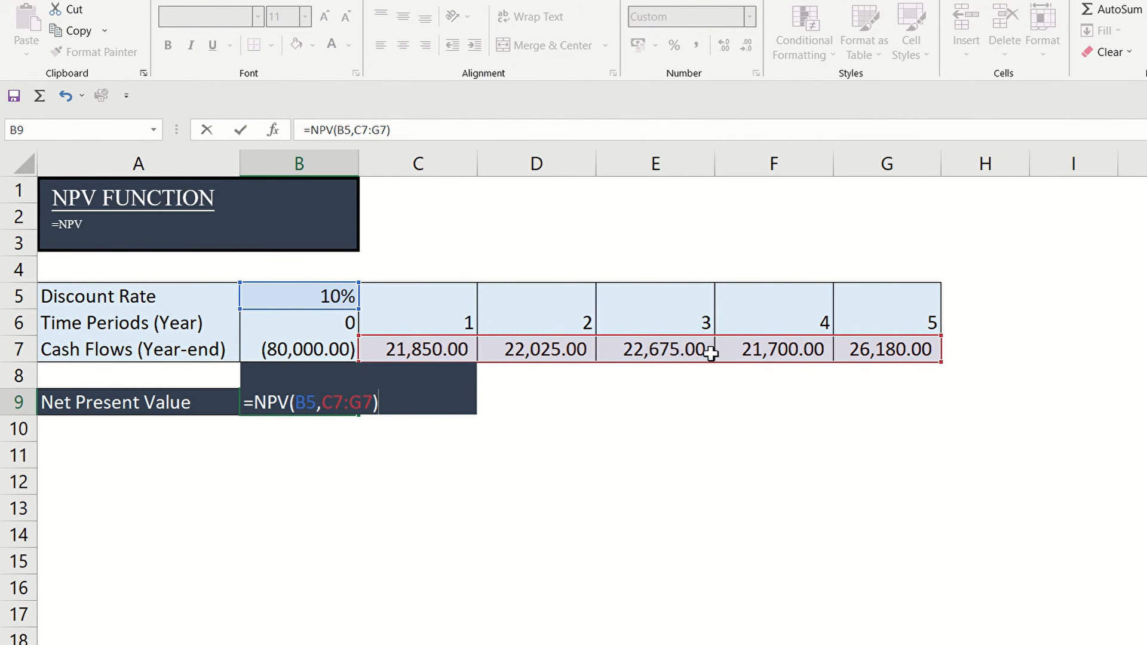
{"action": "mouse_move", "coordinate": [625, 378]}
{"action": "type", "text": "+"}
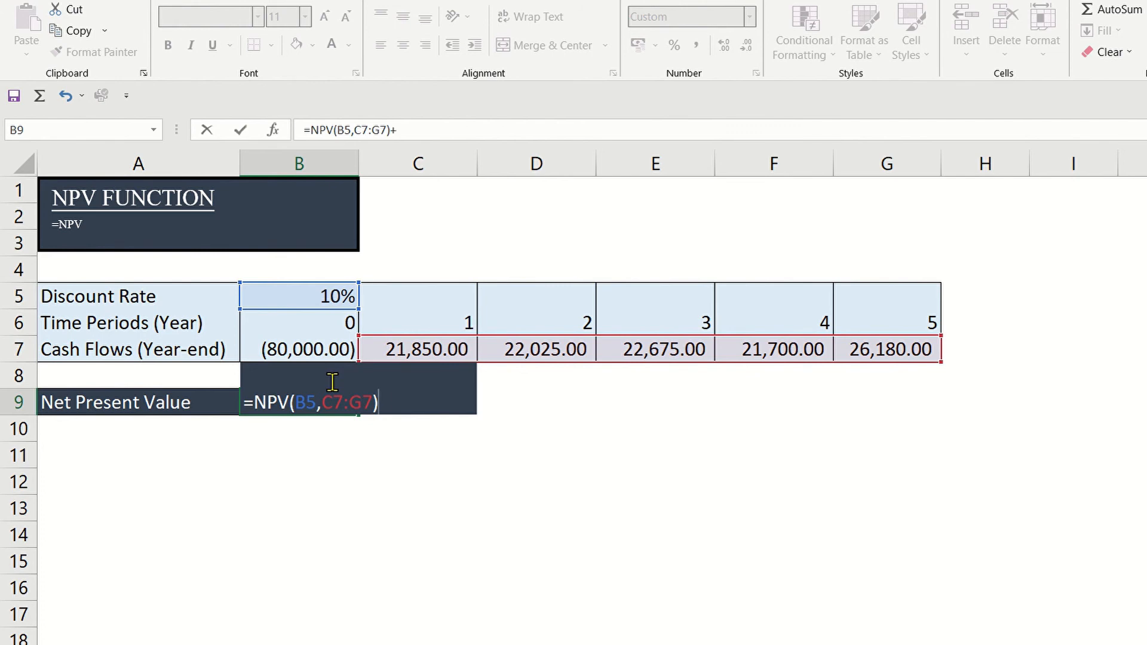
{"action": "left_click", "coordinate": [304, 350]}
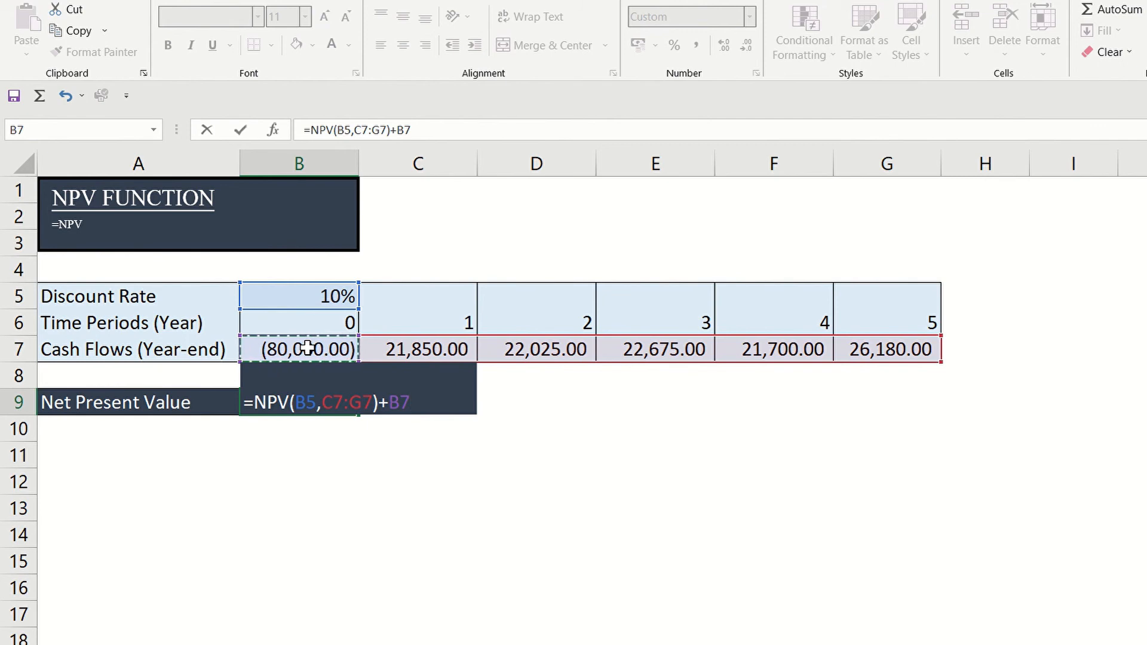
{"action": "key", "text": "Enter"}
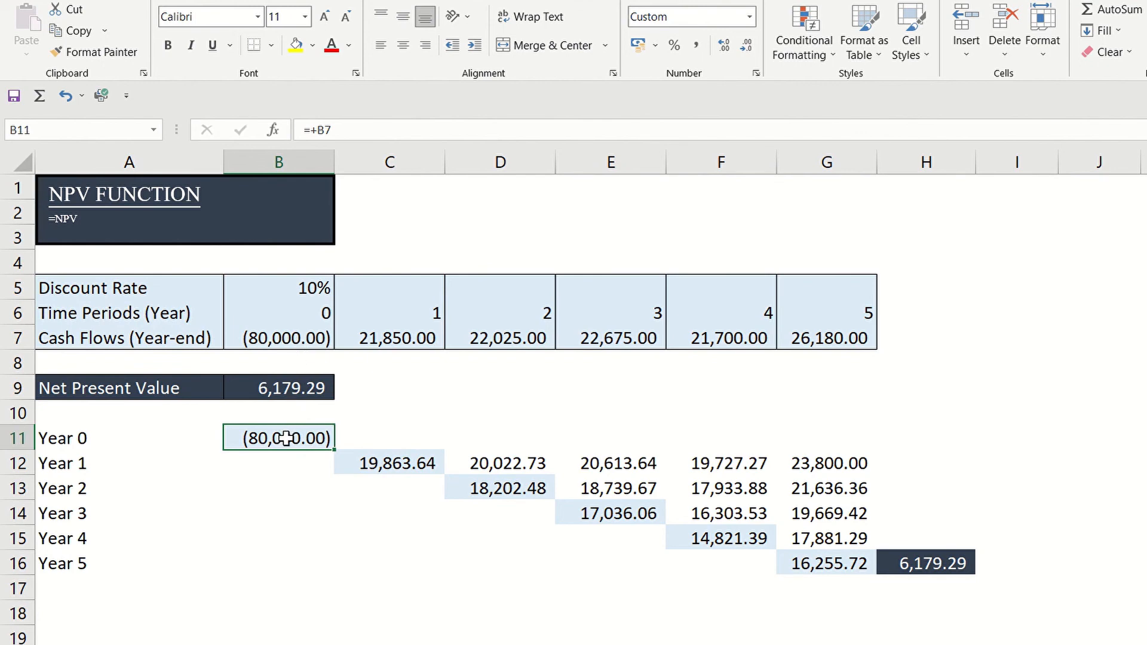
{"action": "double_click", "coordinate": [279, 438]}
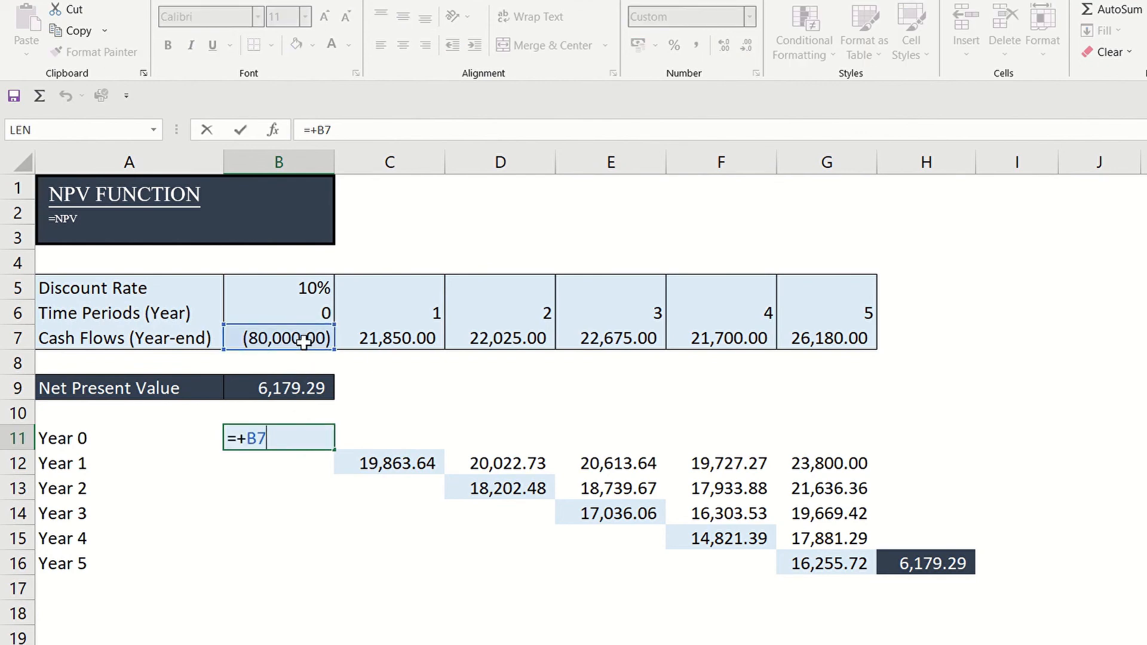
{"action": "key", "text": "Enter"}
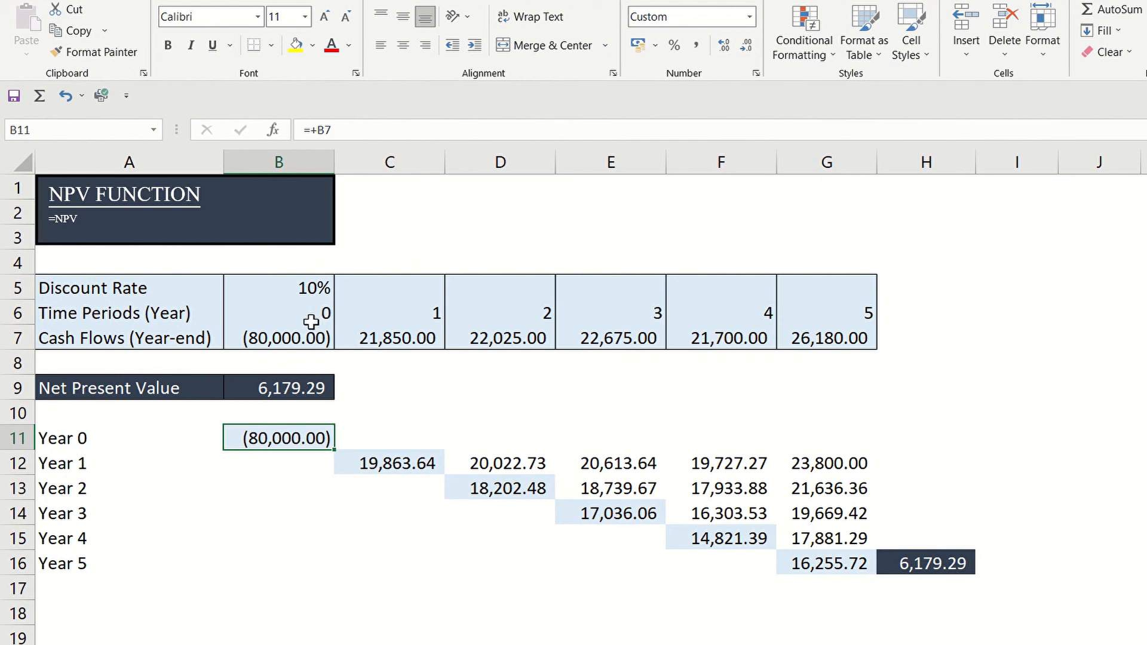
{"action": "mouse_move", "coordinate": [343, 441]}
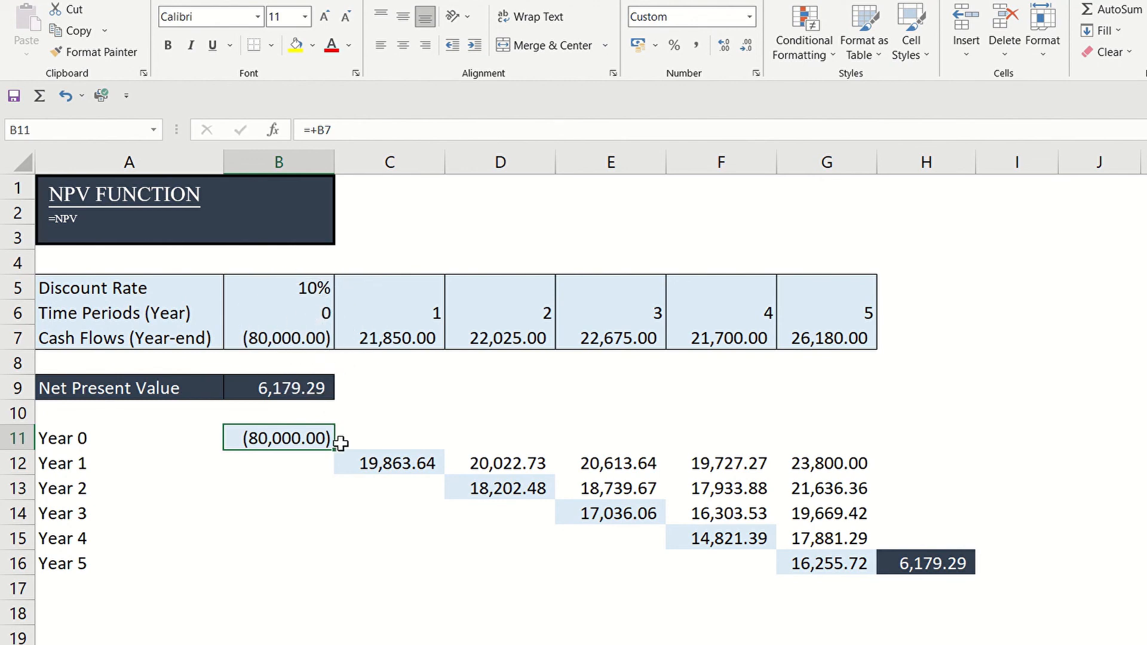
{"action": "left_click", "coordinate": [370, 462]}
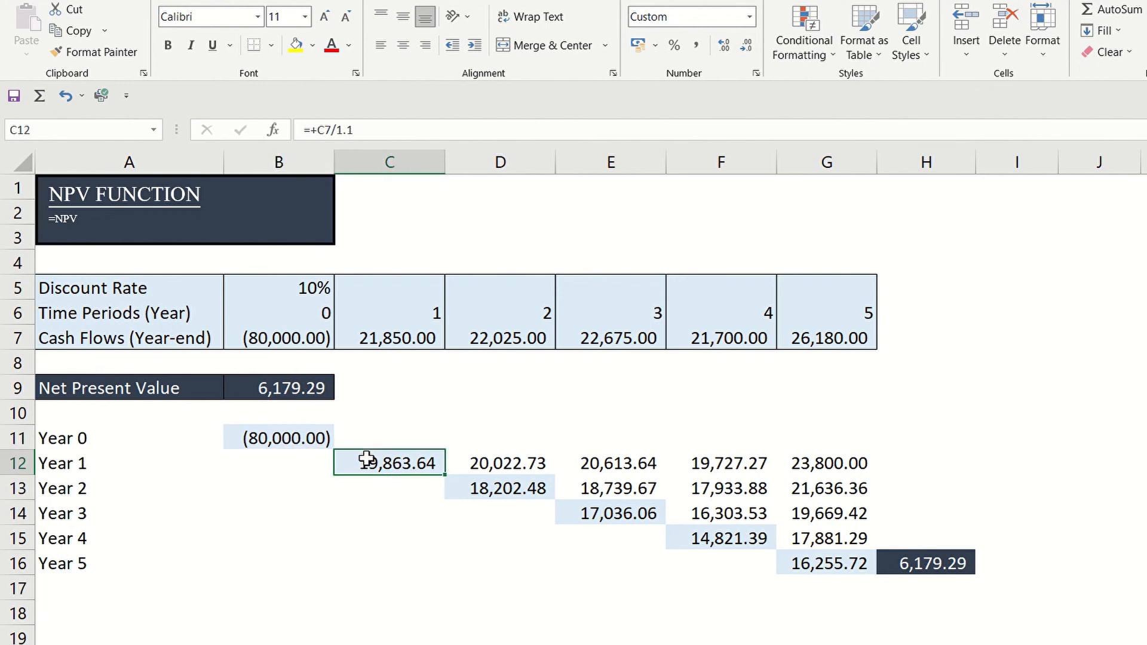
{"action": "mouse_move", "coordinate": [464, 490]}
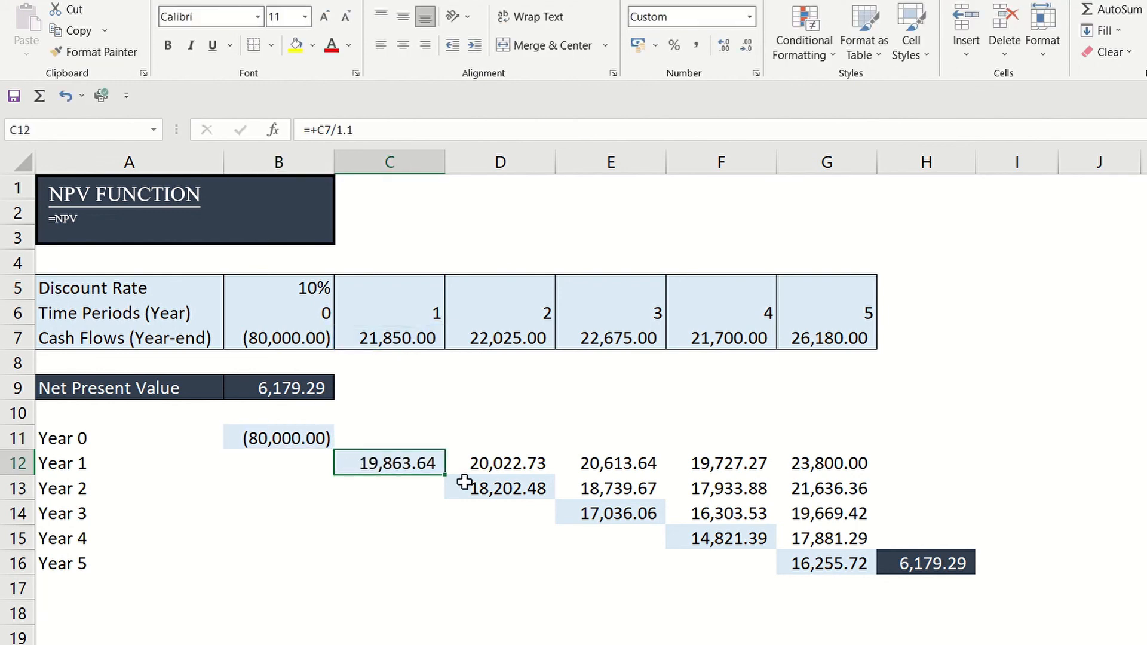
{"action": "left_click", "coordinate": [501, 463]}
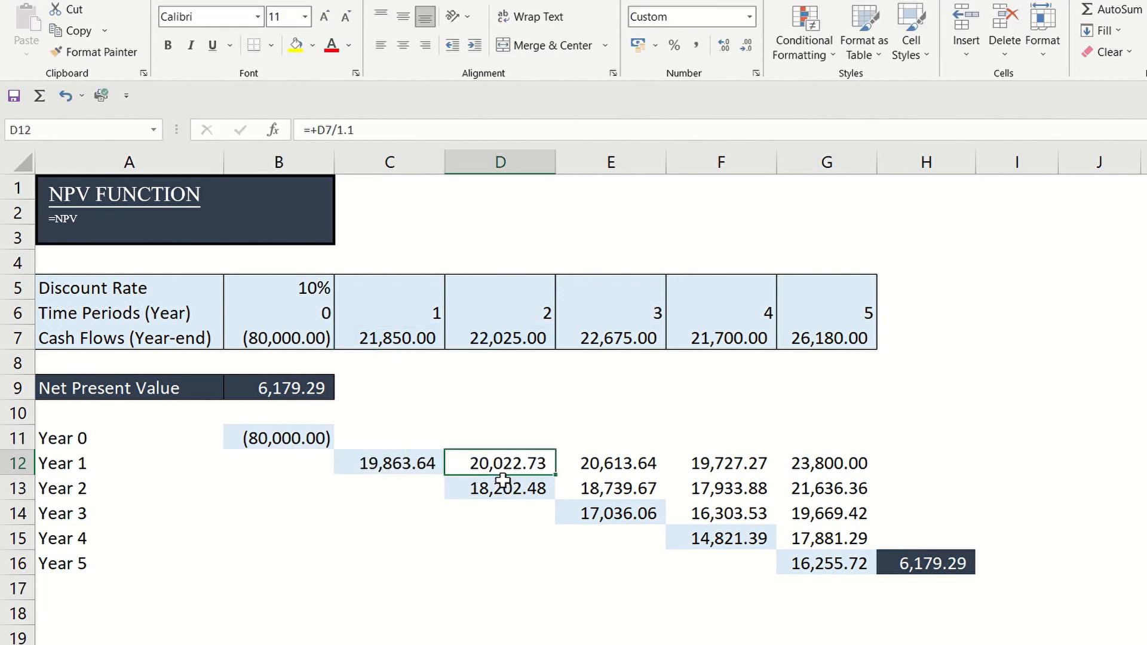
{"action": "left_click", "coordinate": [502, 487]}
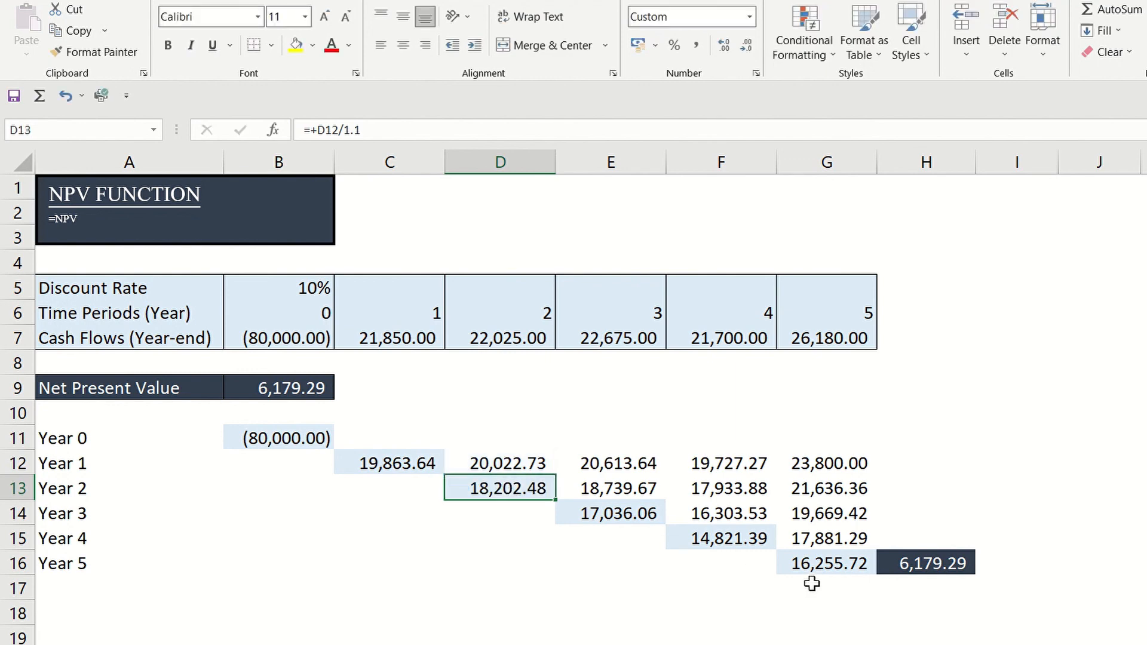
{"action": "left_click", "coordinate": [926, 564]}
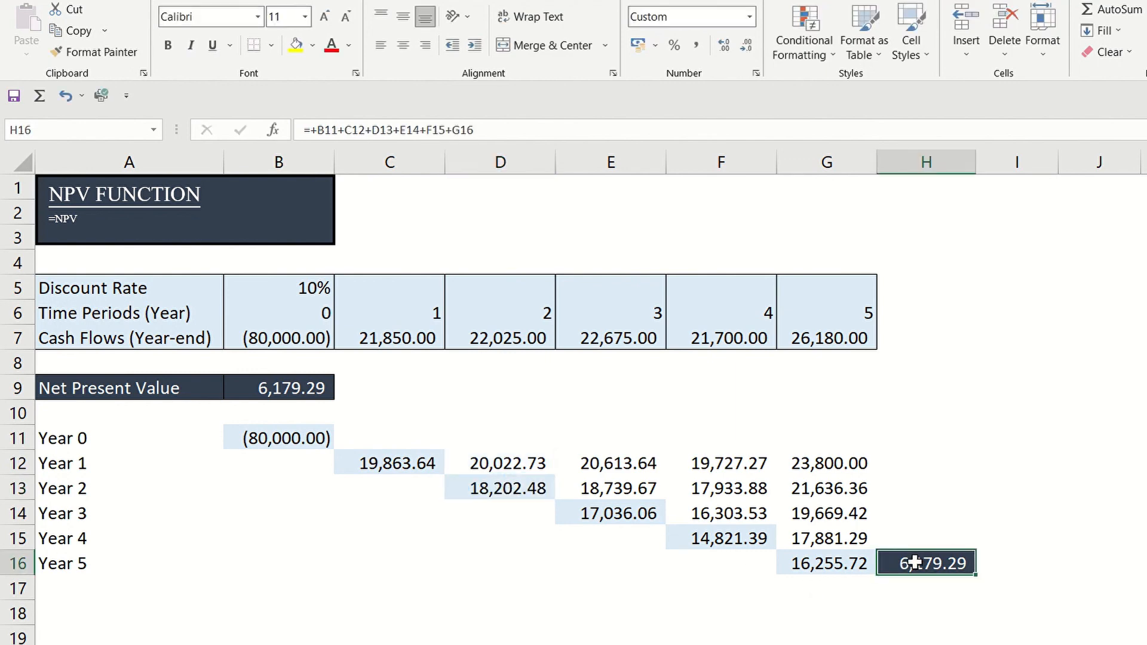
{"action": "double_click", "coordinate": [924, 564]}
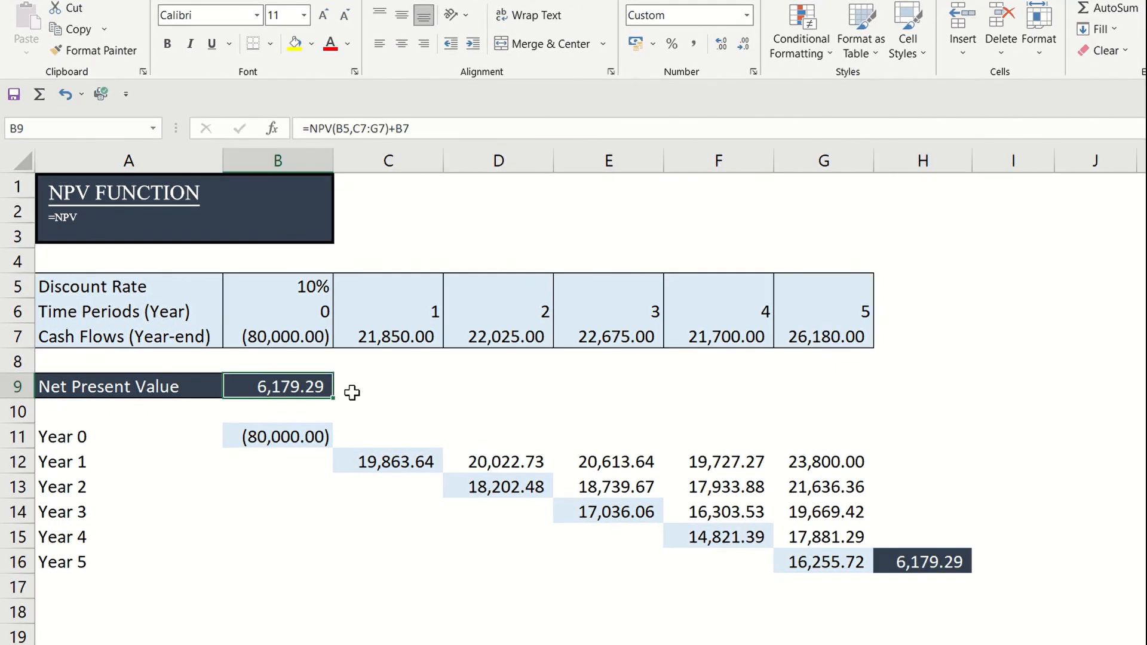
{"action": "mouse_move", "coordinate": [346, 402]}
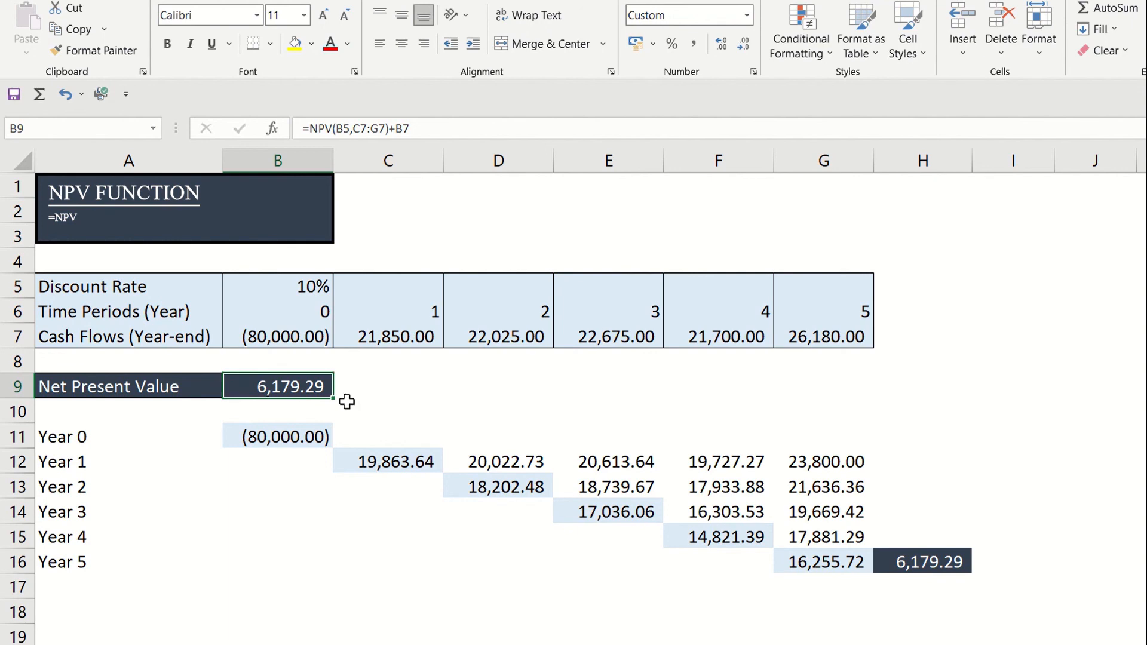
{"action": "mouse_move", "coordinate": [347, 398]}
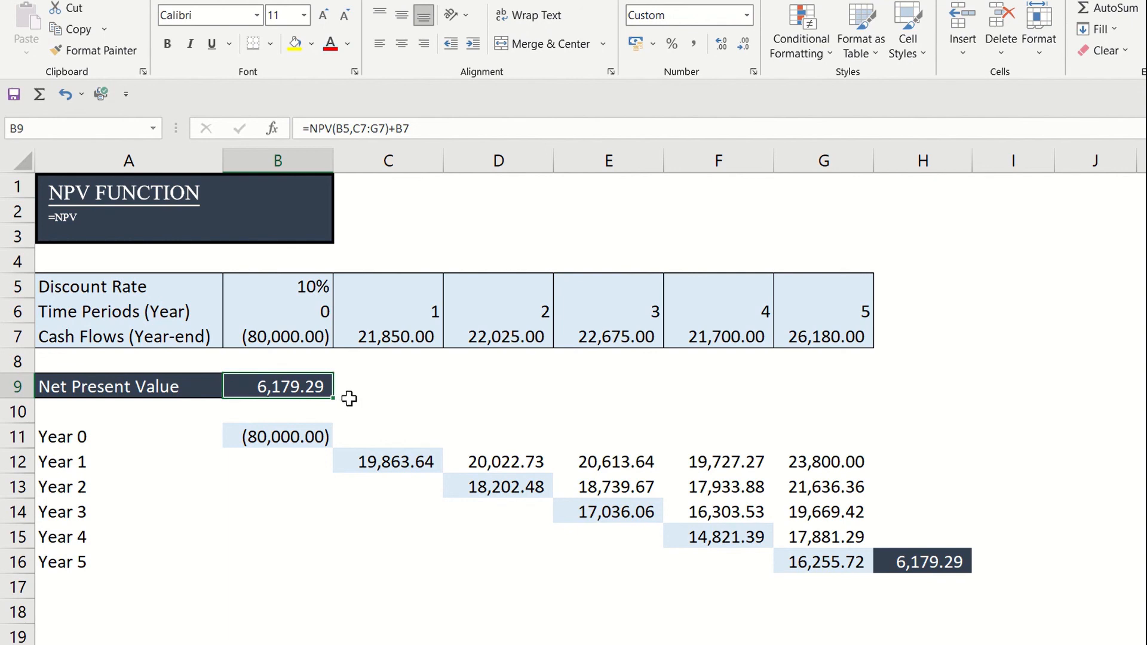
{"action": "mouse_move", "coordinate": [310, 345]}
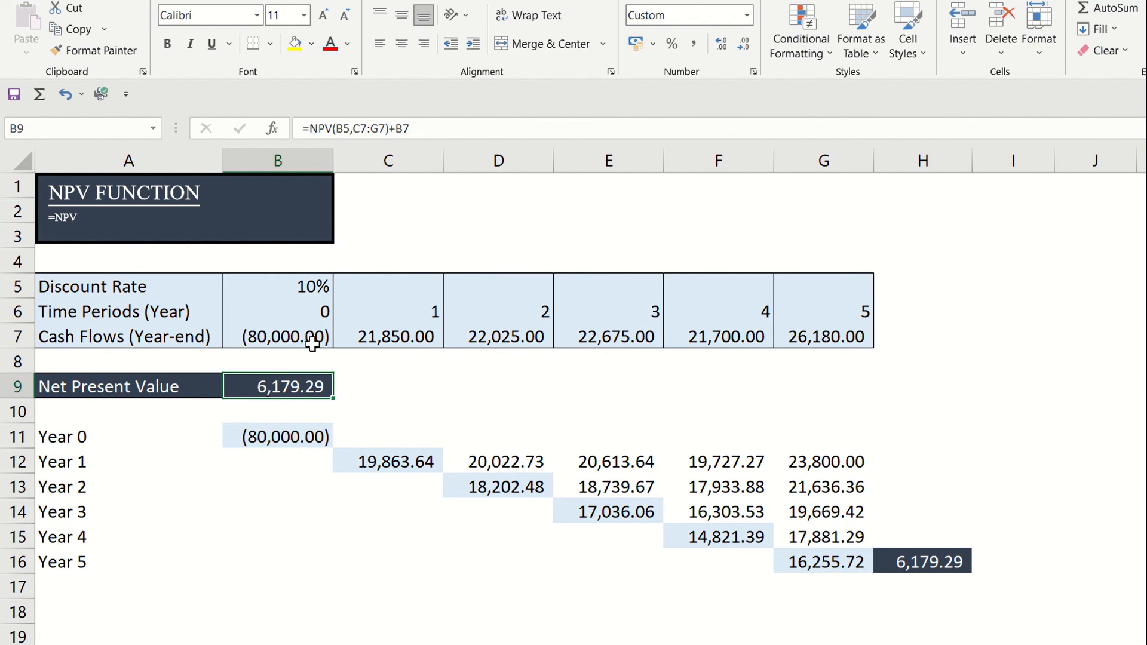
{"action": "mouse_move", "coordinate": [302, 311]}
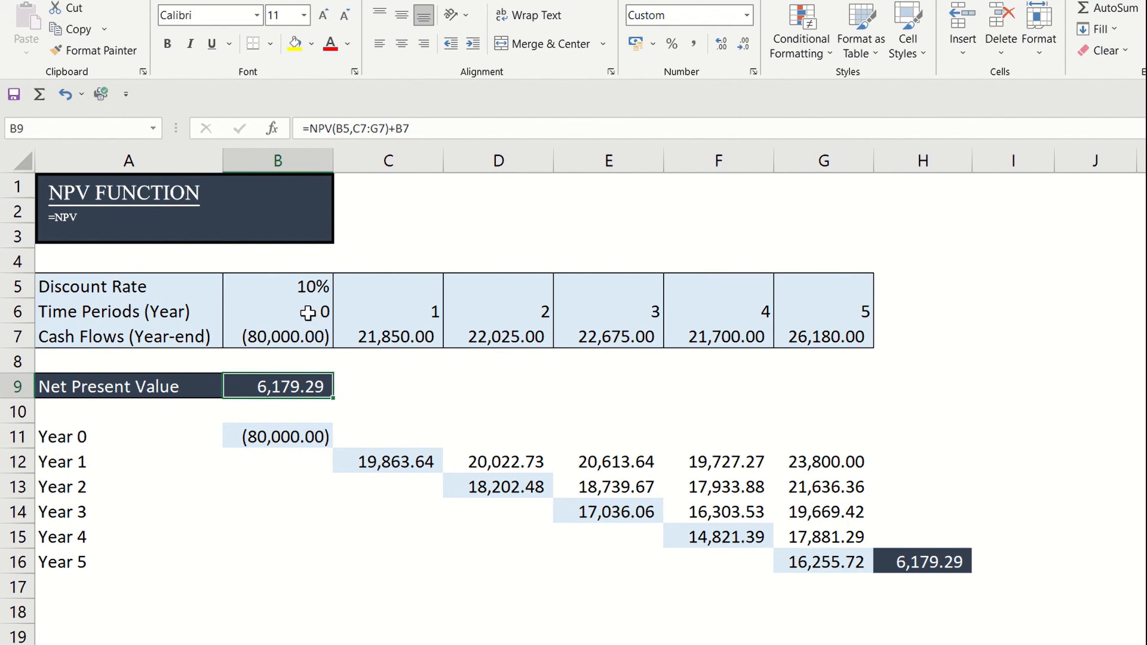
{"action": "mouse_move", "coordinate": [312, 362]}
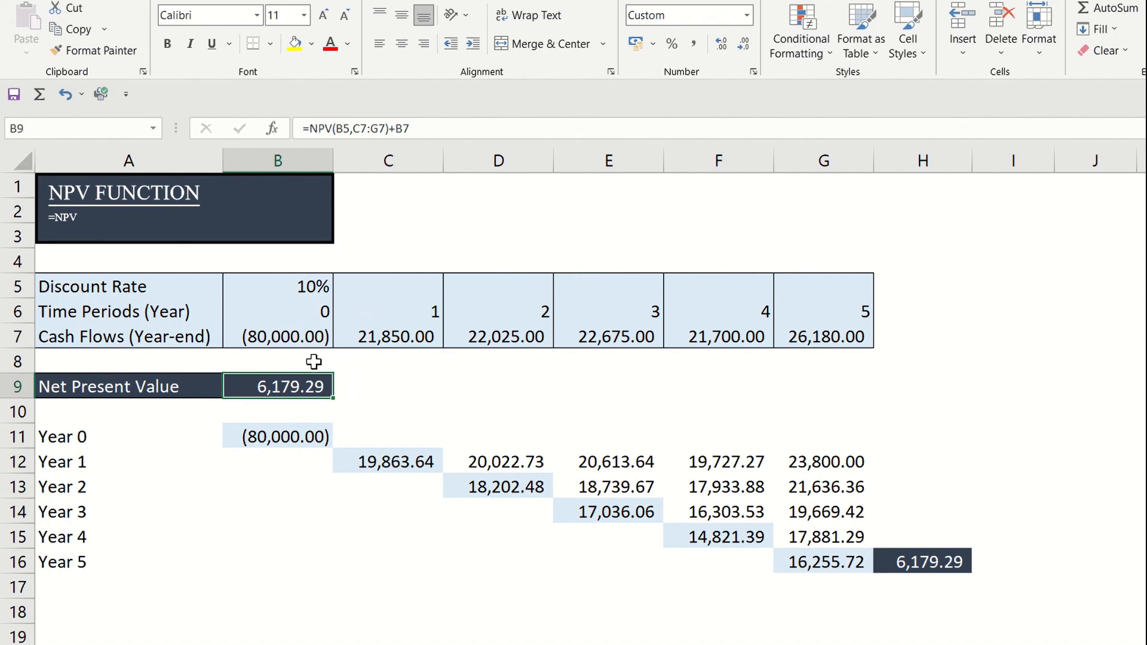
{"action": "double_click", "coordinate": [278, 386]}
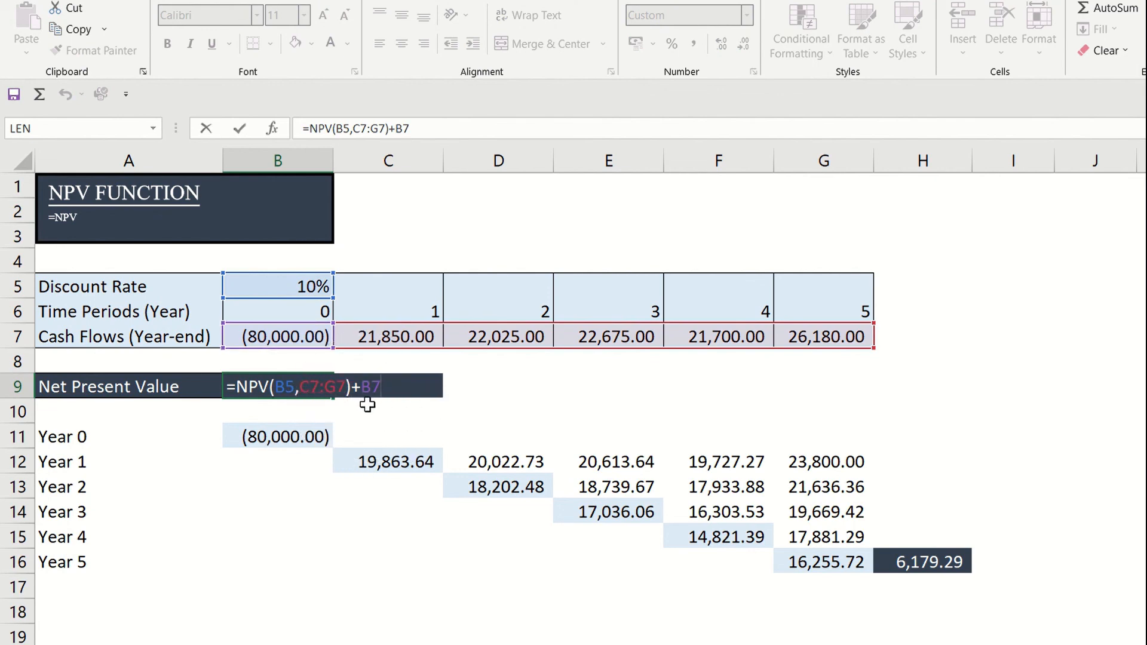
{"action": "key", "text": "Enter"}
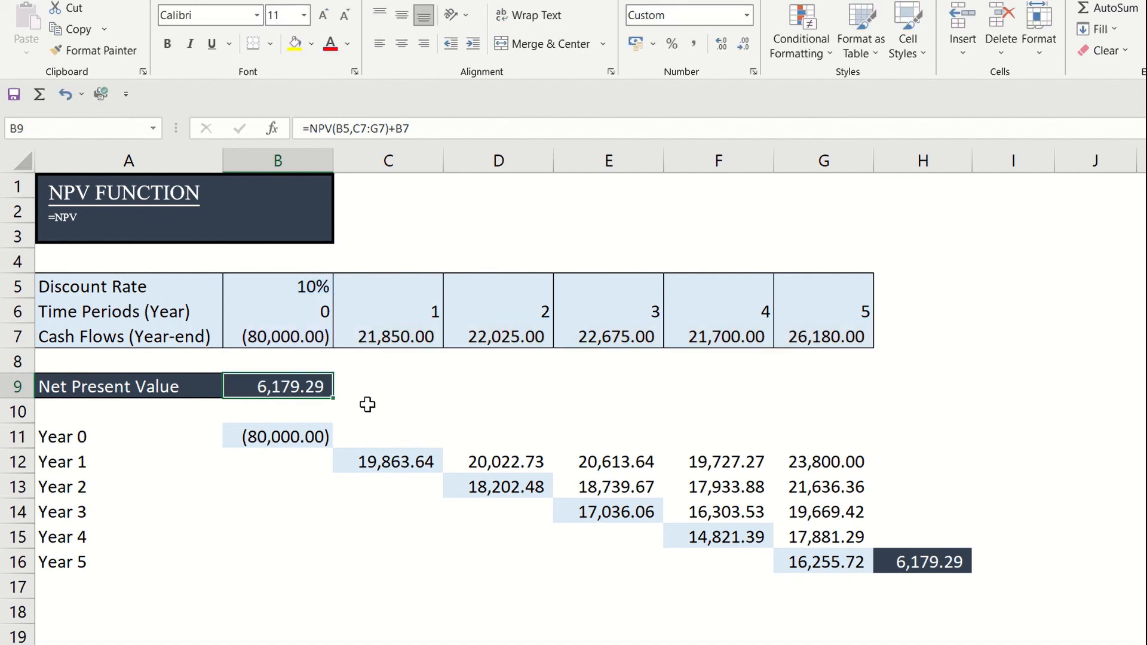